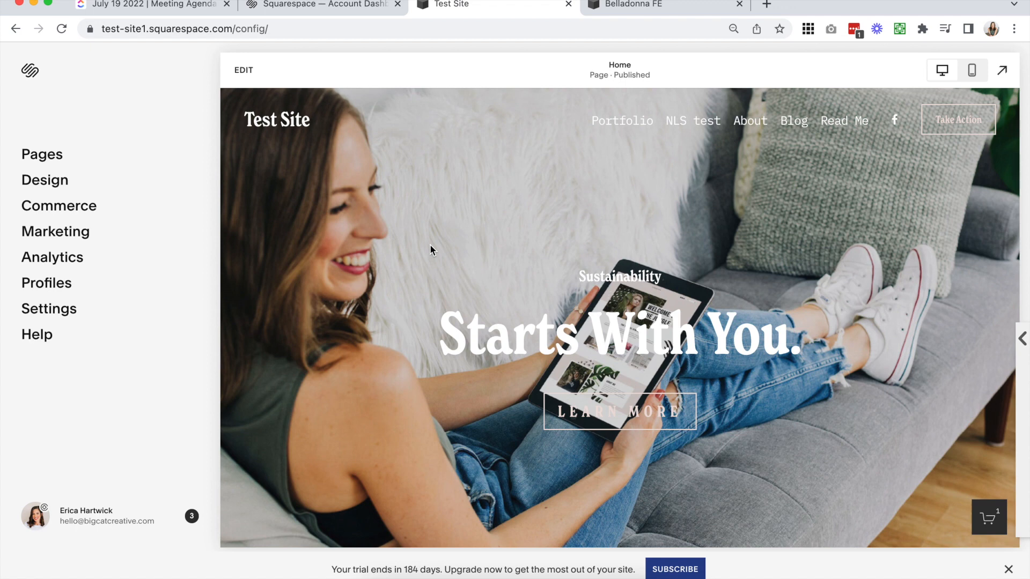
mouse_move(392, 250)
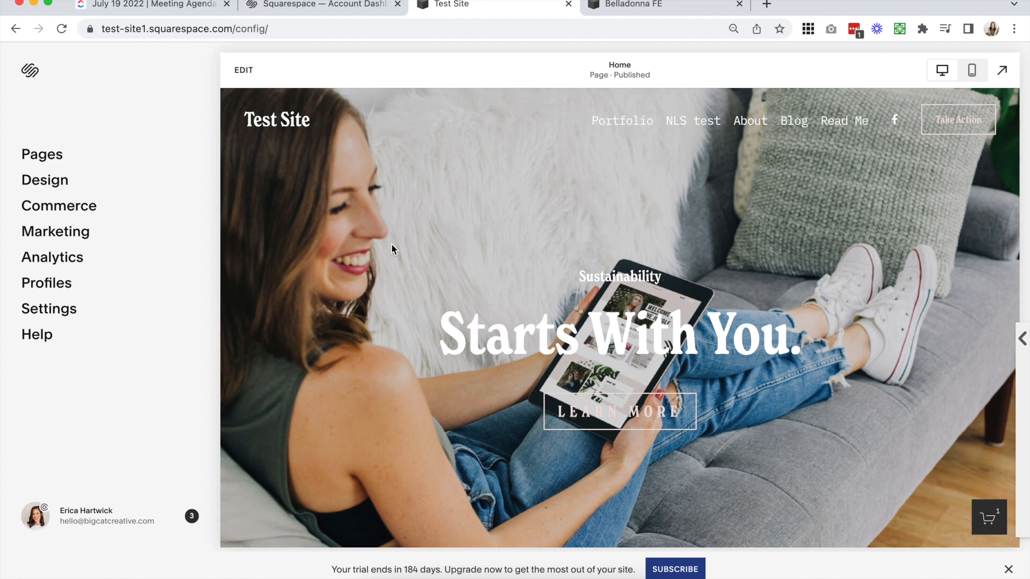
mouse_move(238, 69)
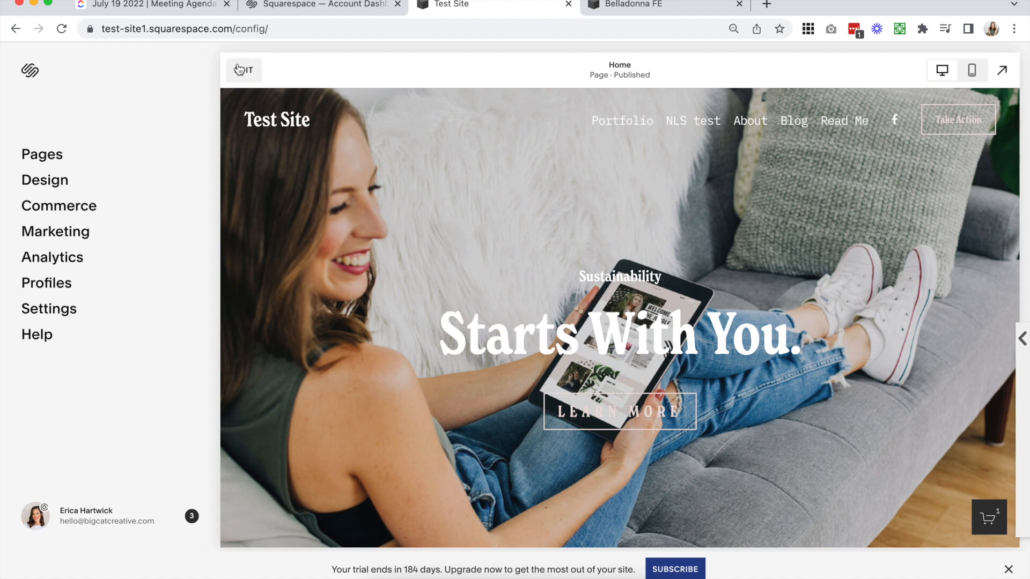
Bring up the header style list — Solid, Gradient, Theme, Dynamic — with Dynamic selected
left_click(244, 70)
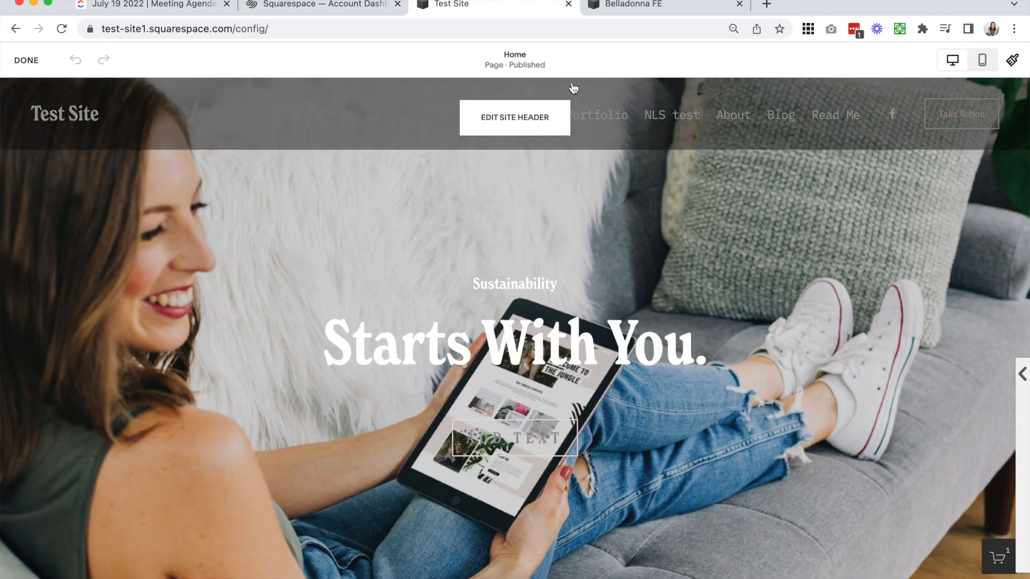
left_click(515, 118)
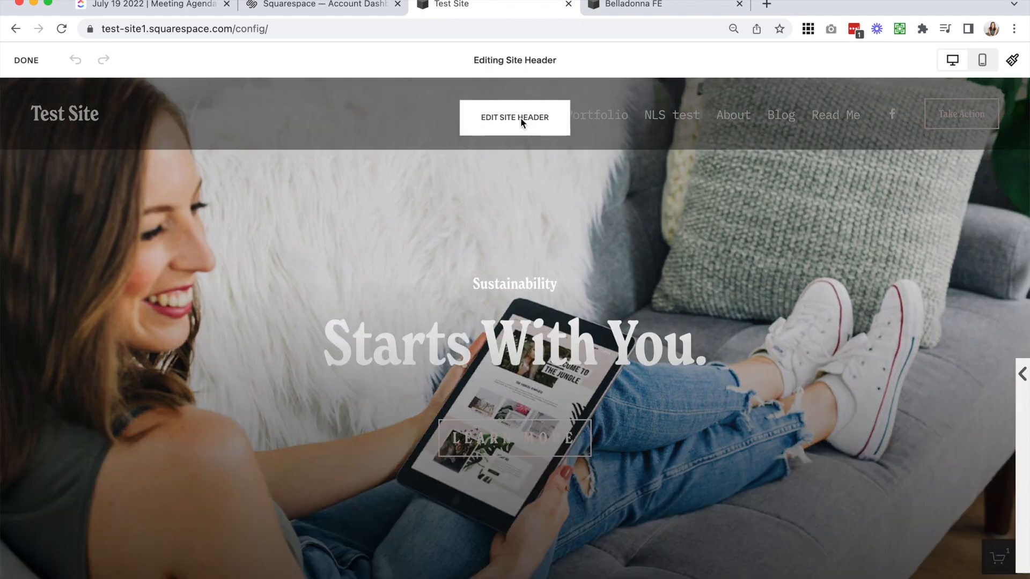
left_click(515, 116)
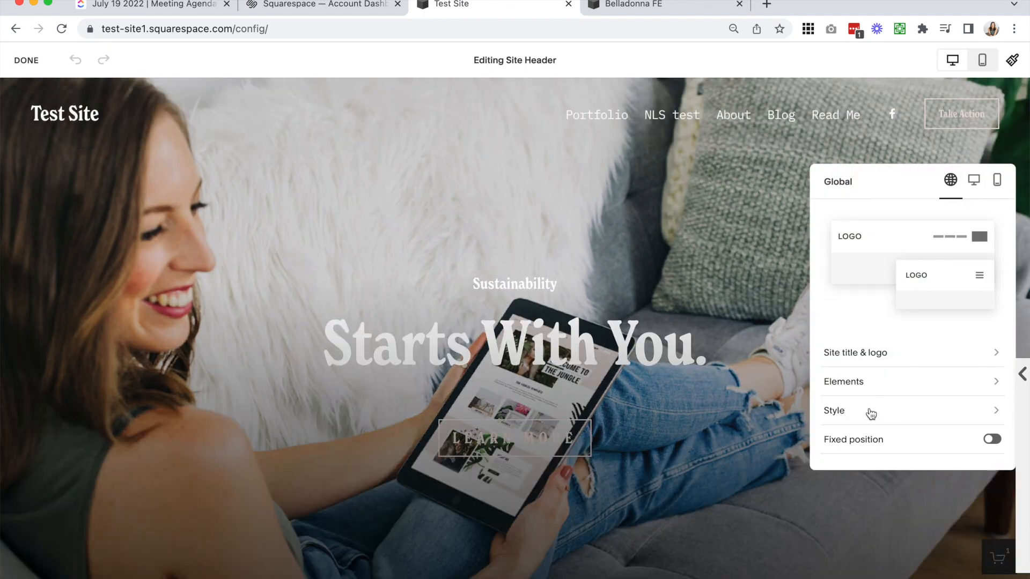
left_click(834, 411)
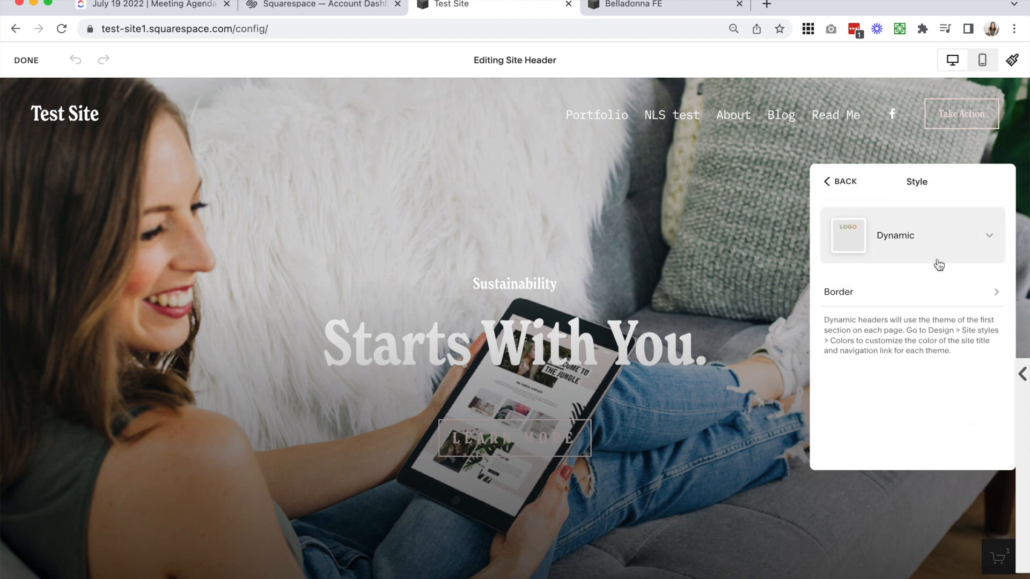
left_click(911, 235)
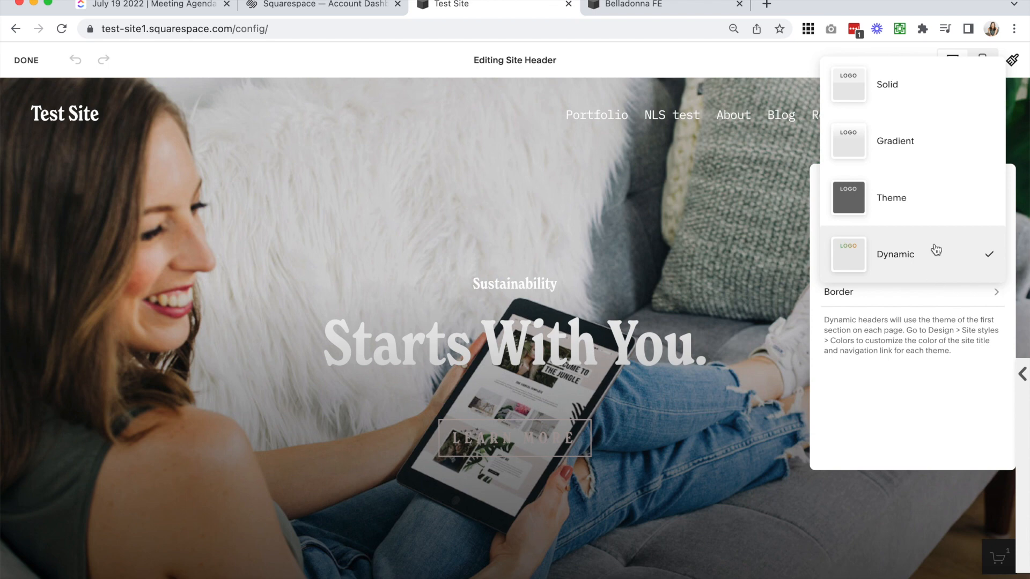
mouse_move(925, 253)
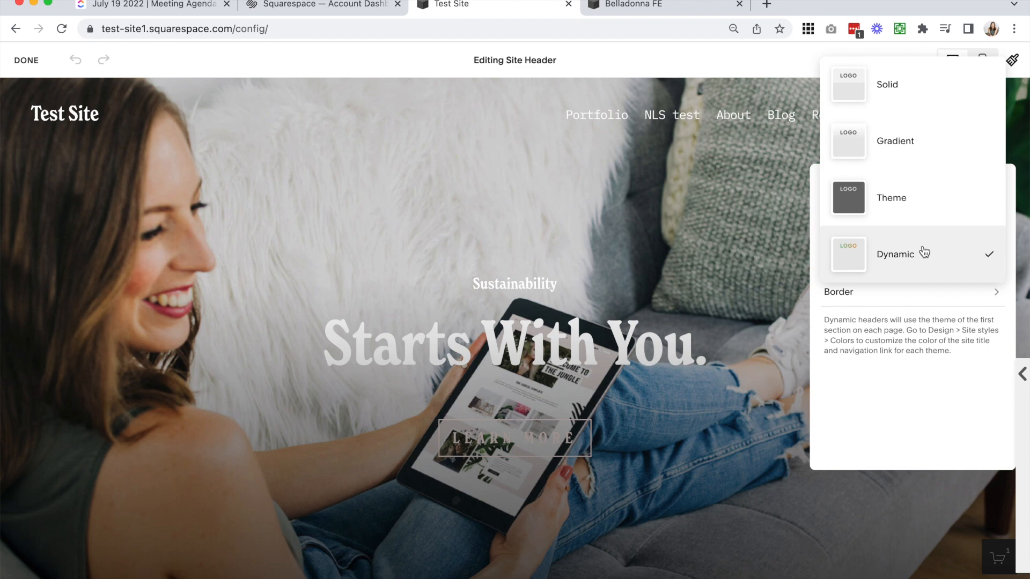
mouse_move(887, 275)
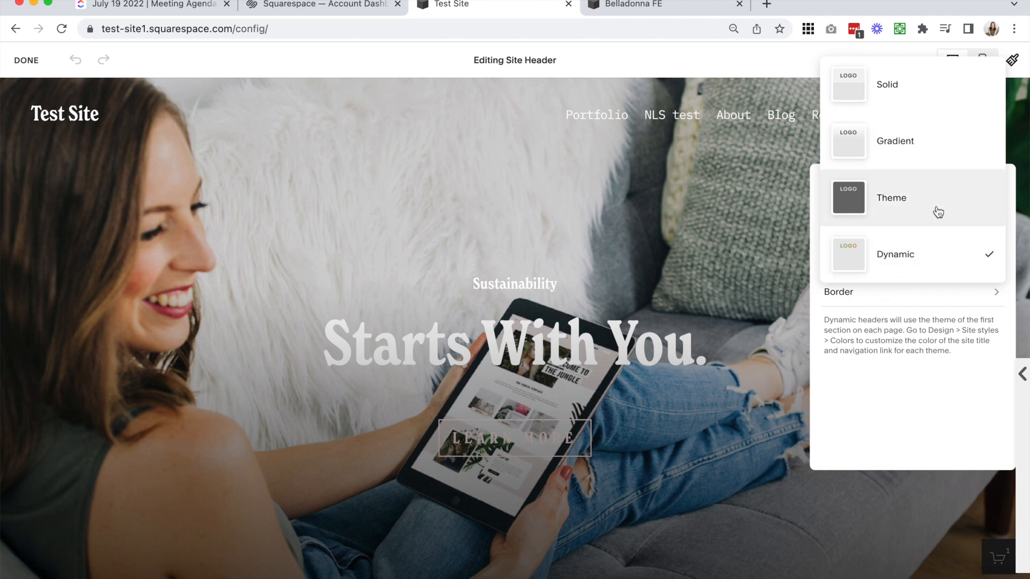
Try the Theme, Gradient (with blur background) and Solid header styles
left_click(891, 198)
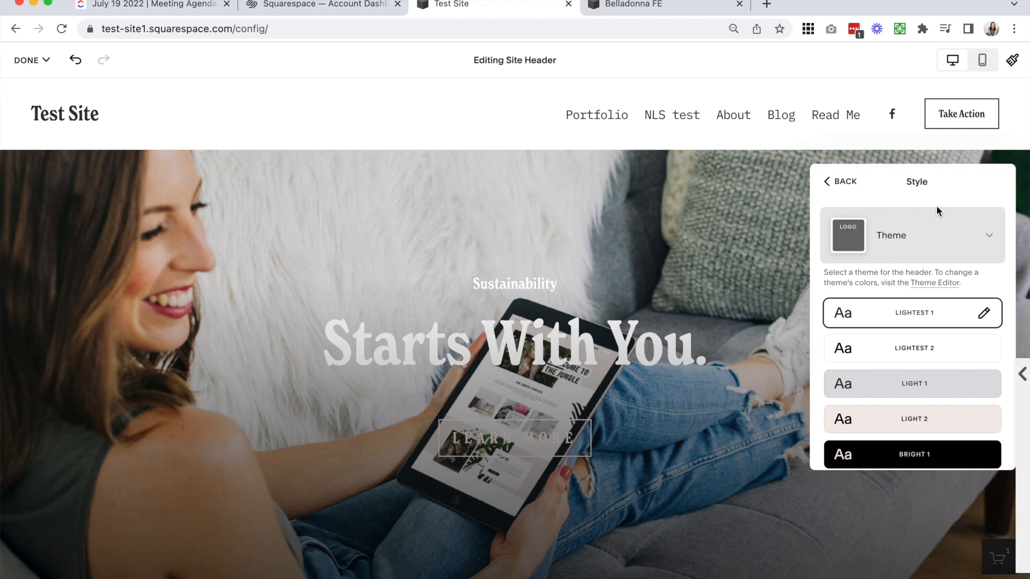
scroll("down", 3)
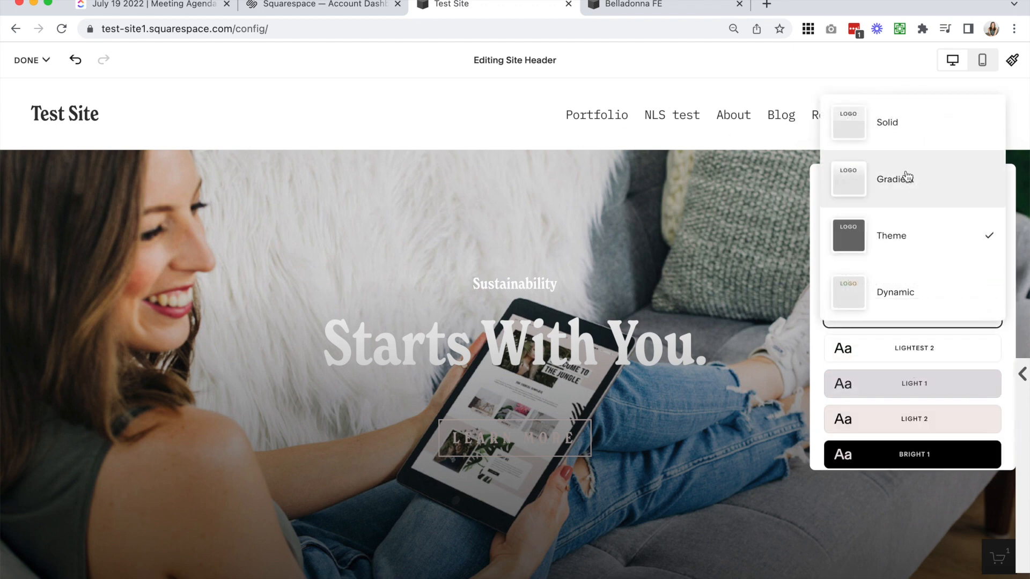
left_click(895, 179)
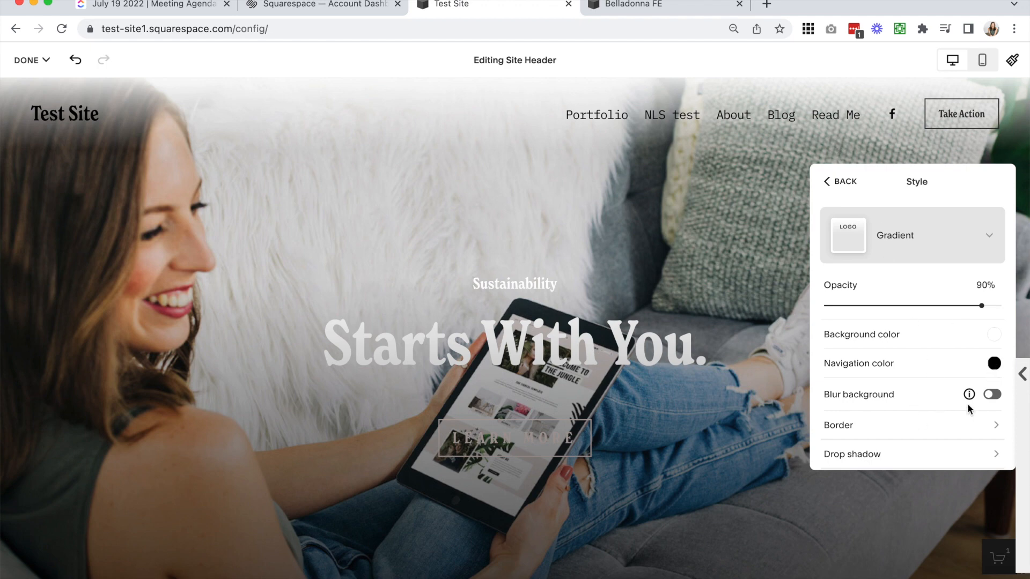
left_click(991, 395)
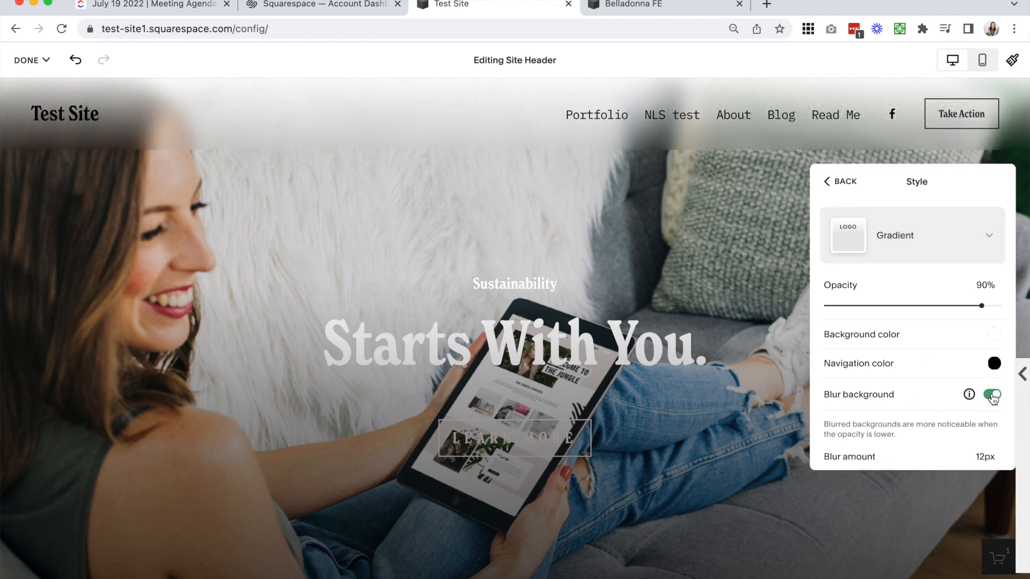
left_click(991, 394)
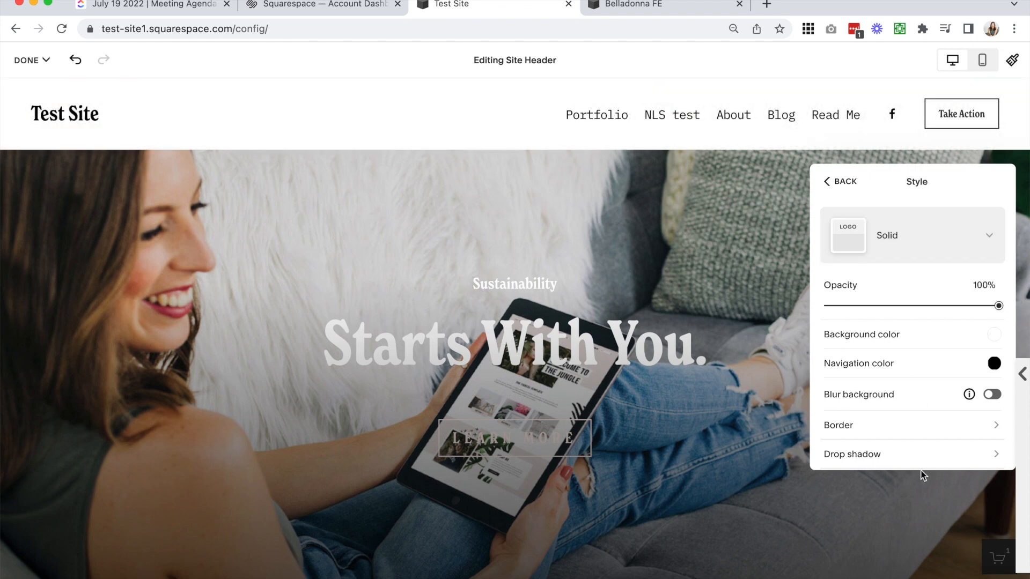
mouse_move(896, 259)
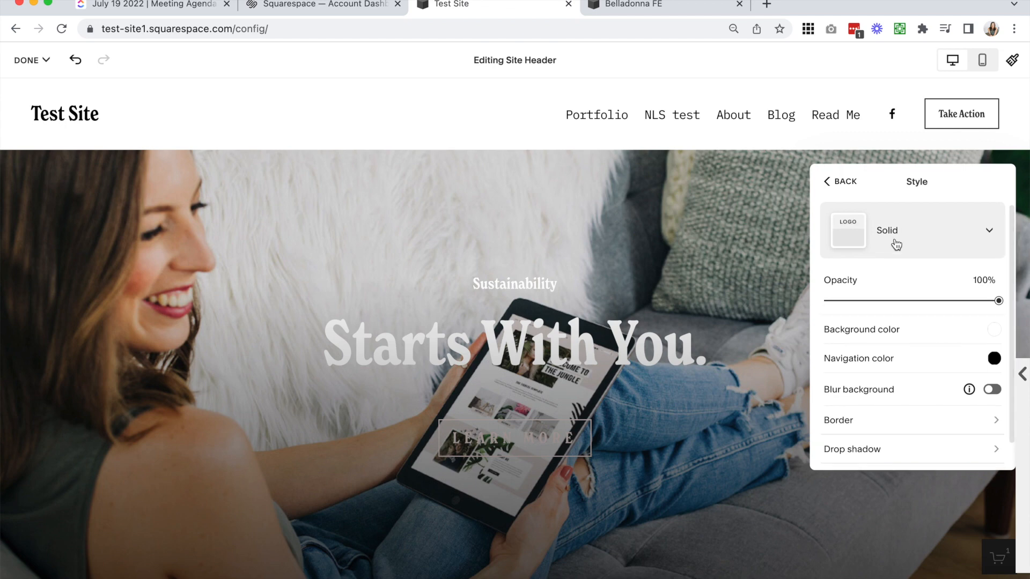
Return the header style to Dynamic so it stays transparent over the hero image
left_click(911, 231)
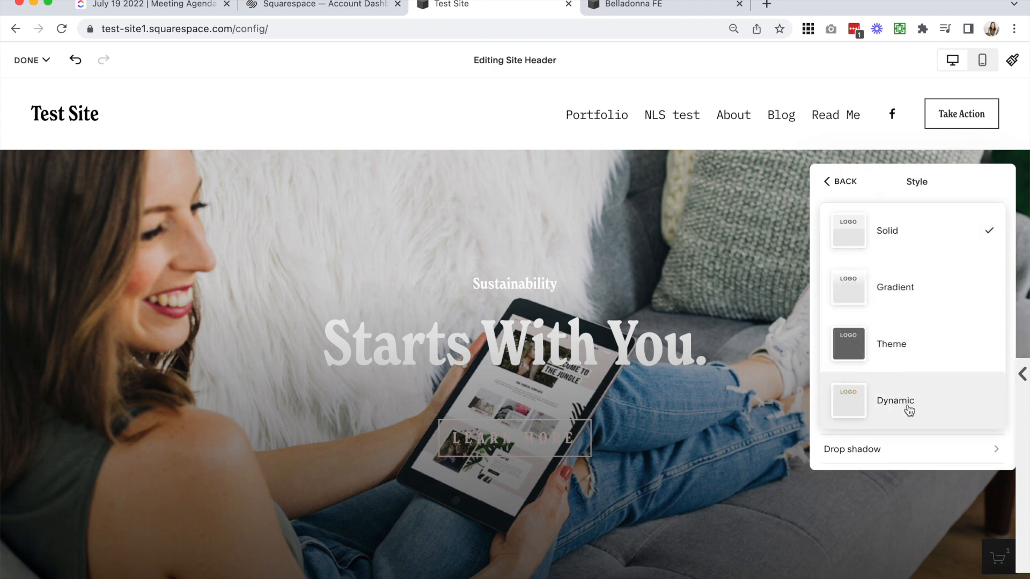
left_click(894, 400)
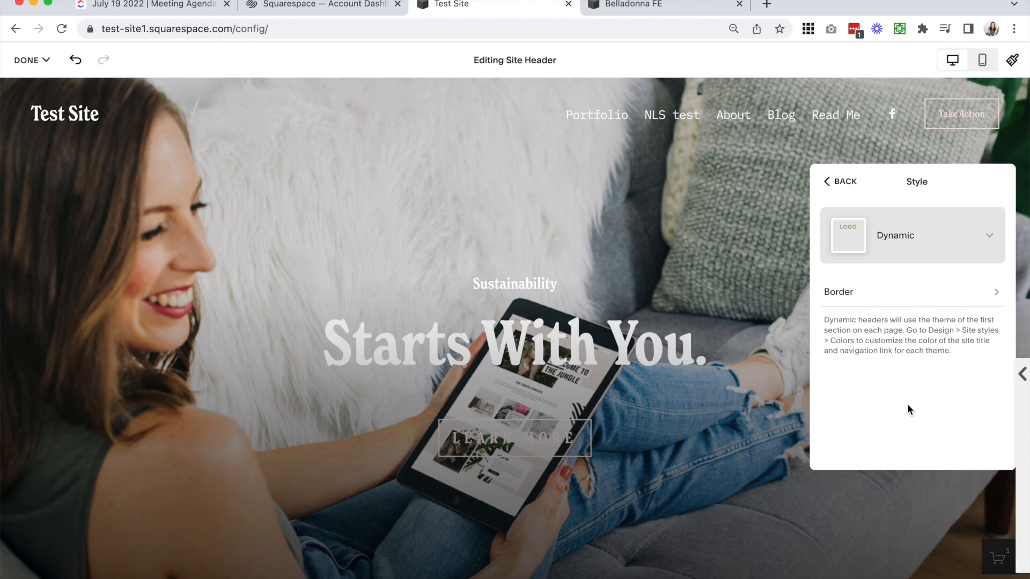
Try the Lightest 1 colour theme on the hero section, then leave editing without keeping it
left_click_drag(824, 320, 955, 319)
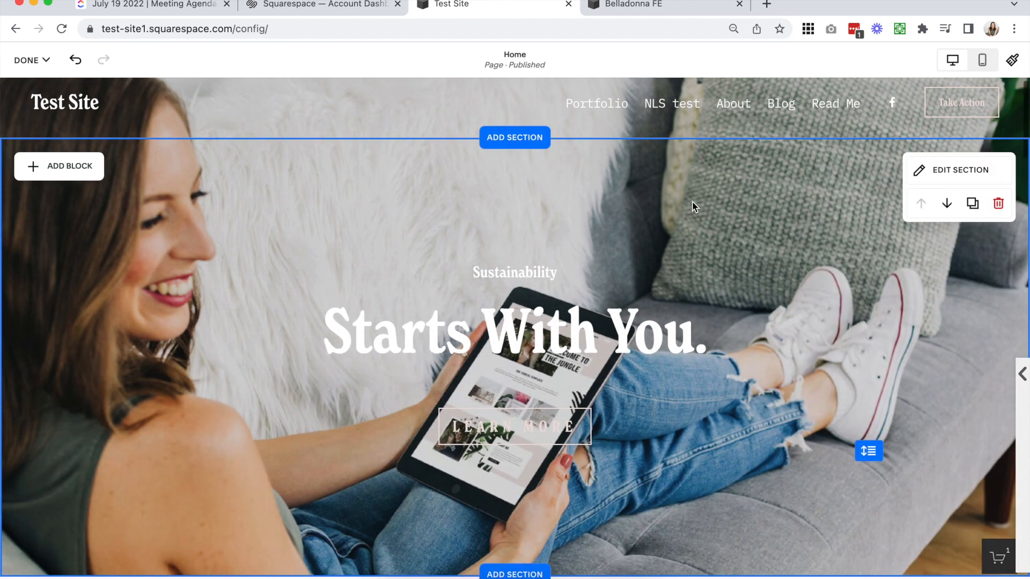
scroll("down", 3)
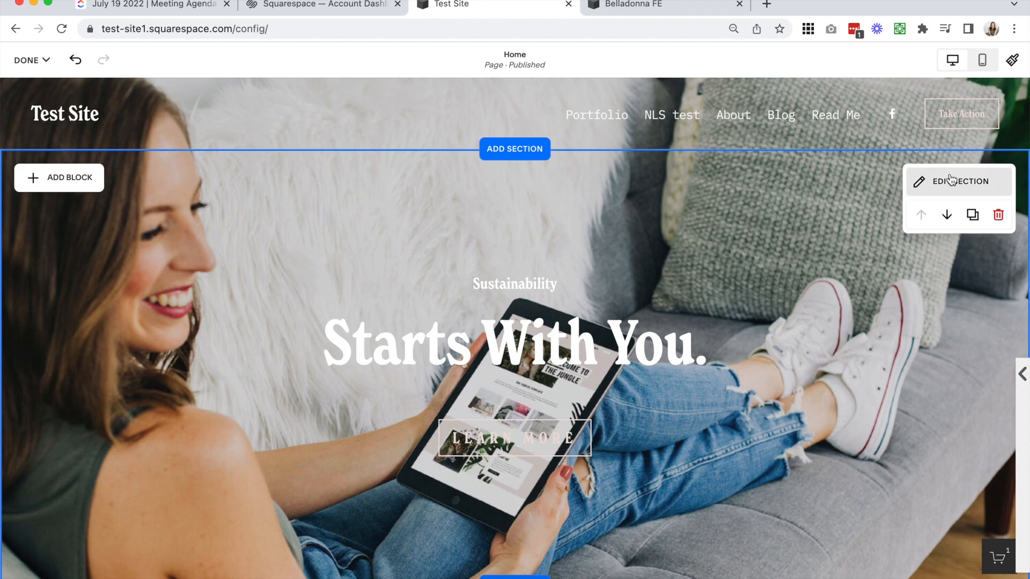
left_click(958, 181)
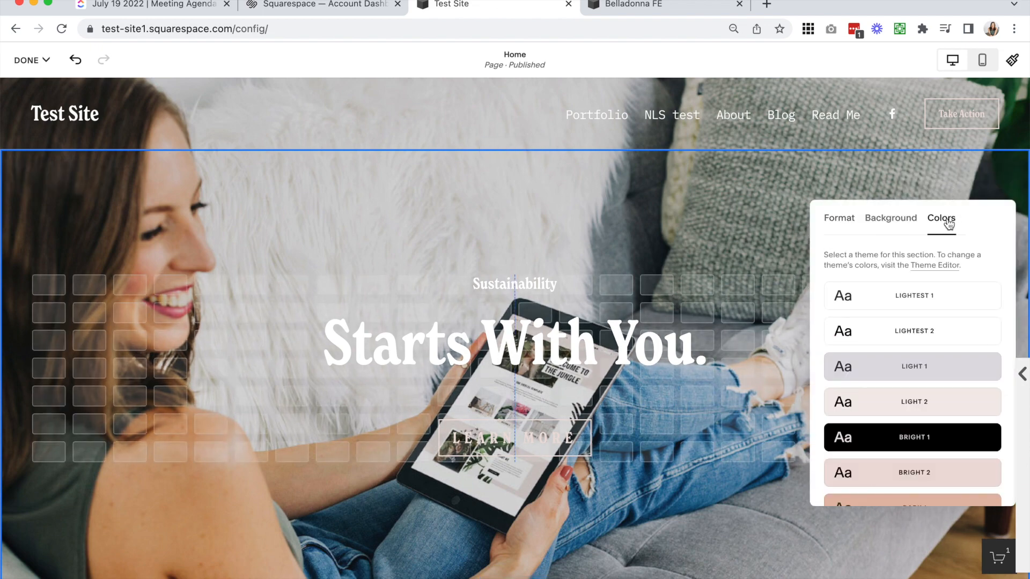
left_click(912, 367)
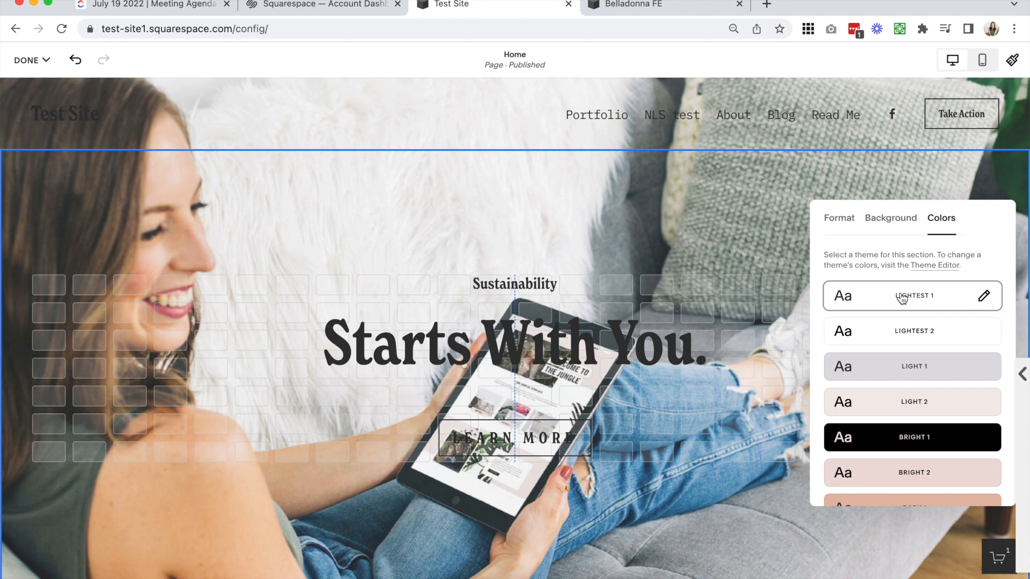
left_click(26, 60)
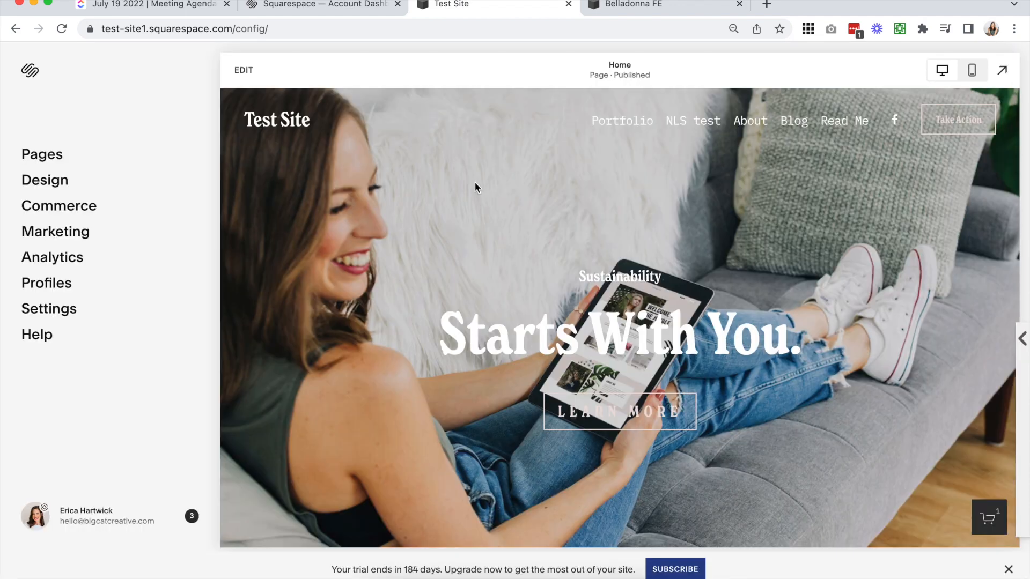
Switch to the Belladonna site and edit its home page, revealing the gallery section's options
left_click(662, 6)
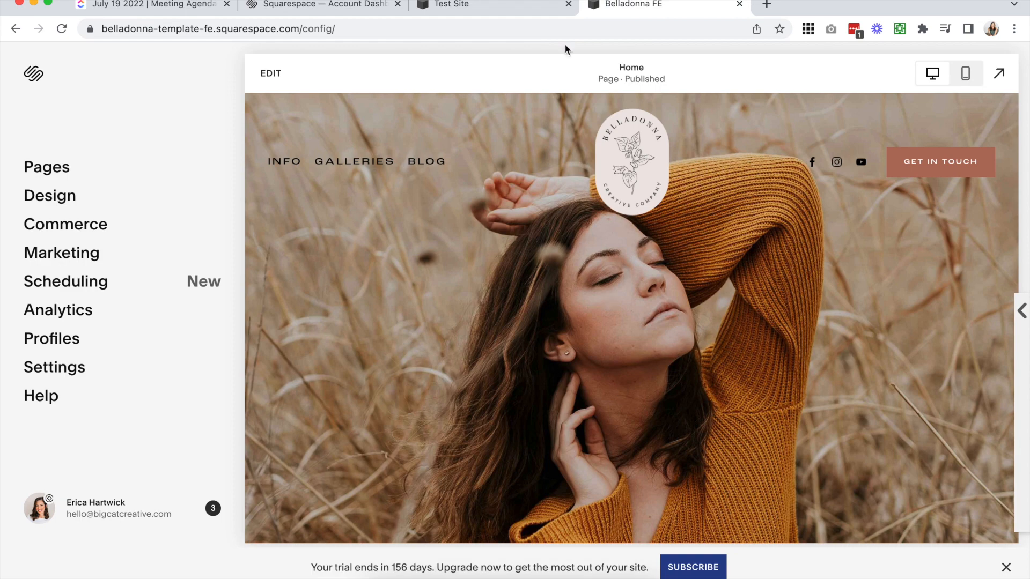
left_click(492, 4)
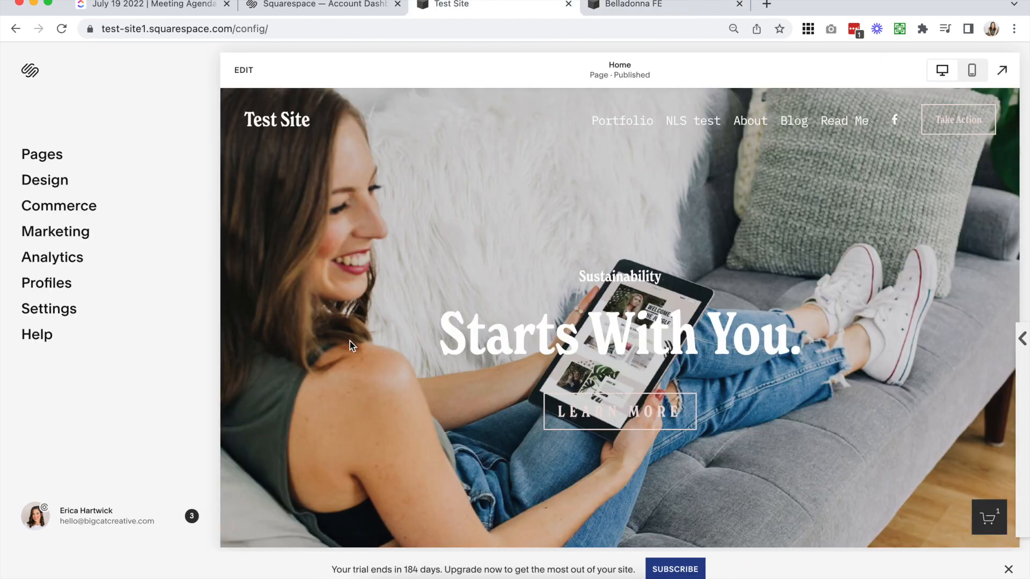
left_click(663, 4)
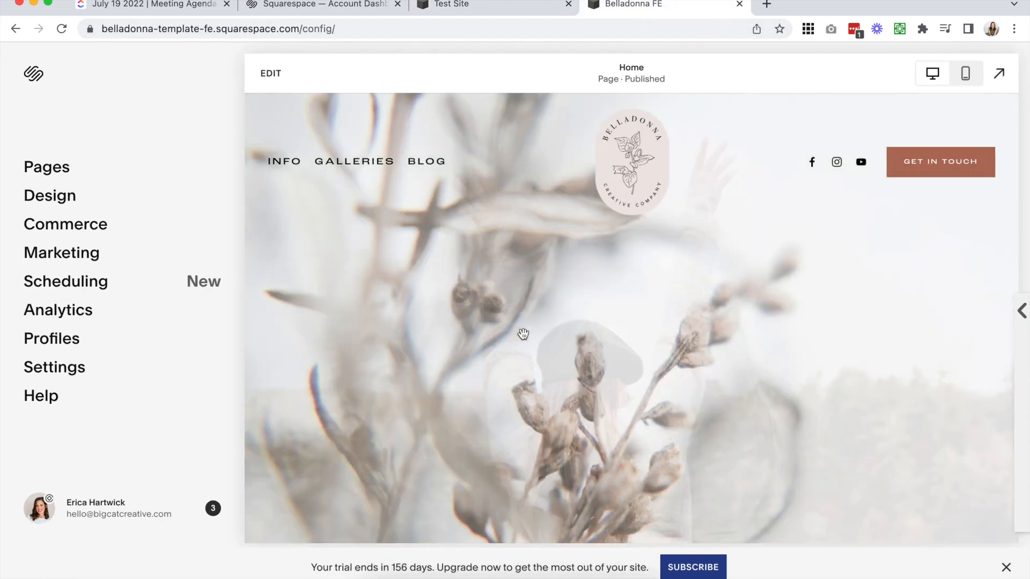
left_click(271, 73)
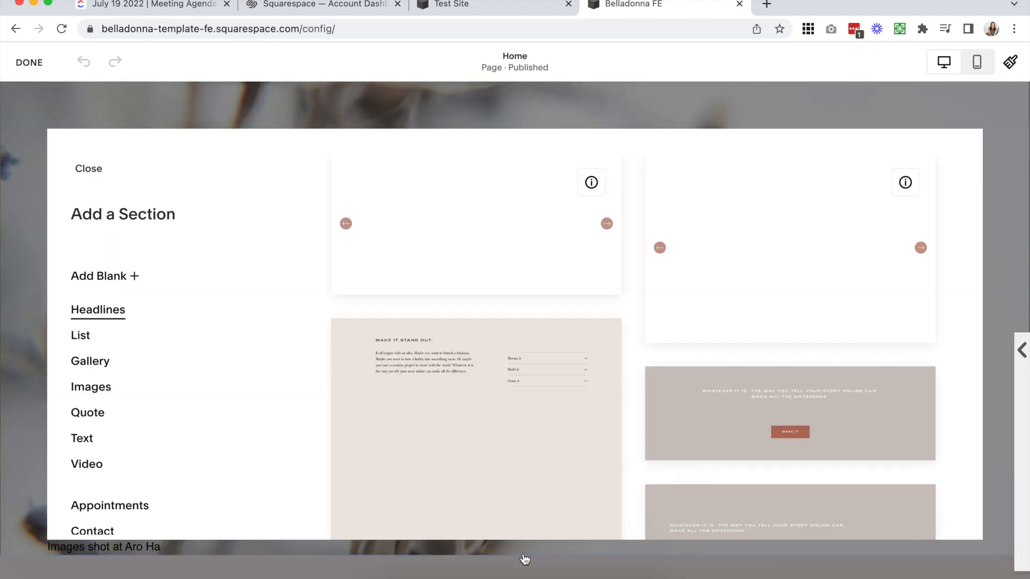
left_click(90, 362)
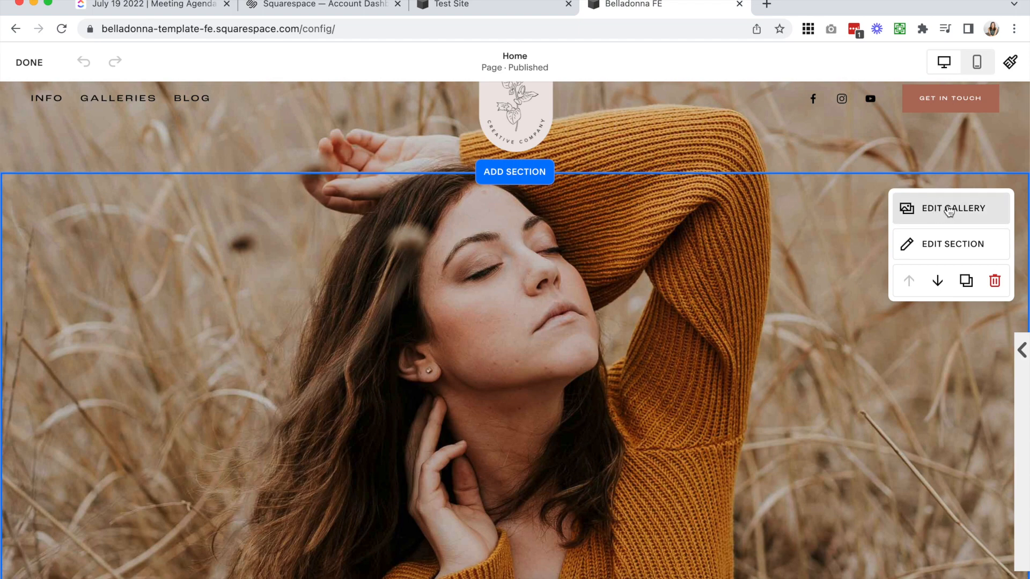
View Belladonna's site header settings, then exit page editing to the dashboard
left_click(951, 208)
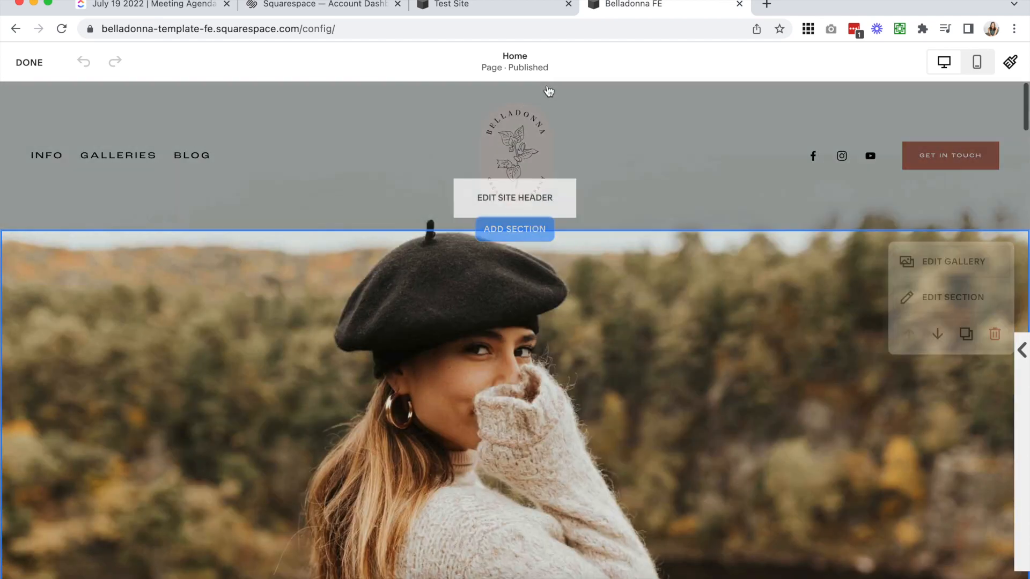
left_click(514, 197)
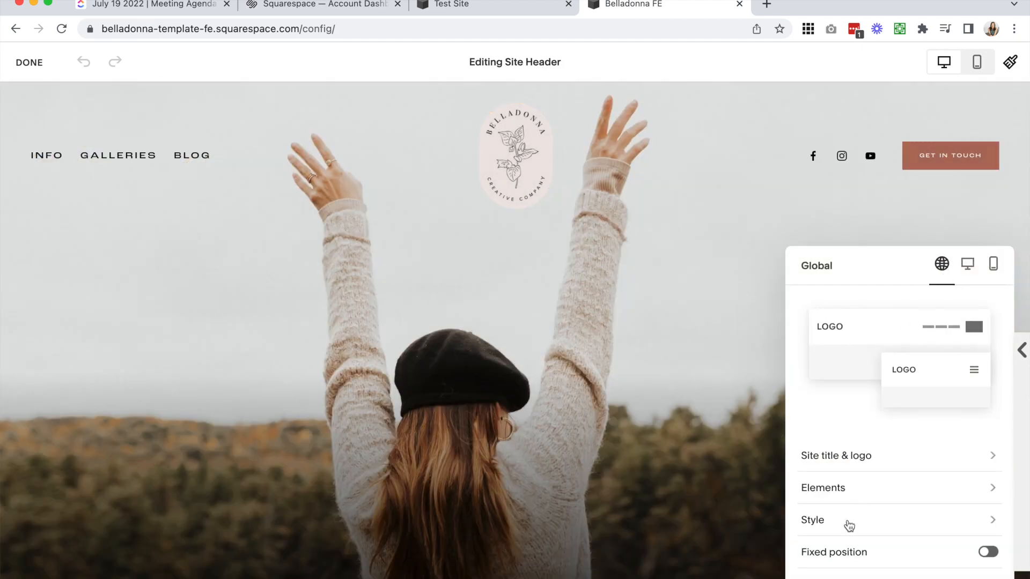
left_click(812, 519)
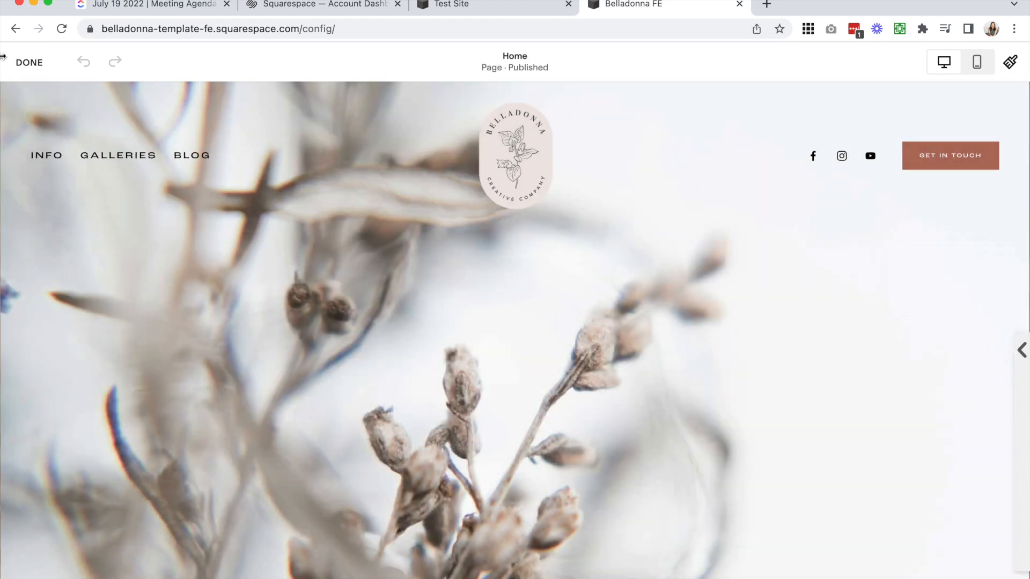
left_click(29, 62)
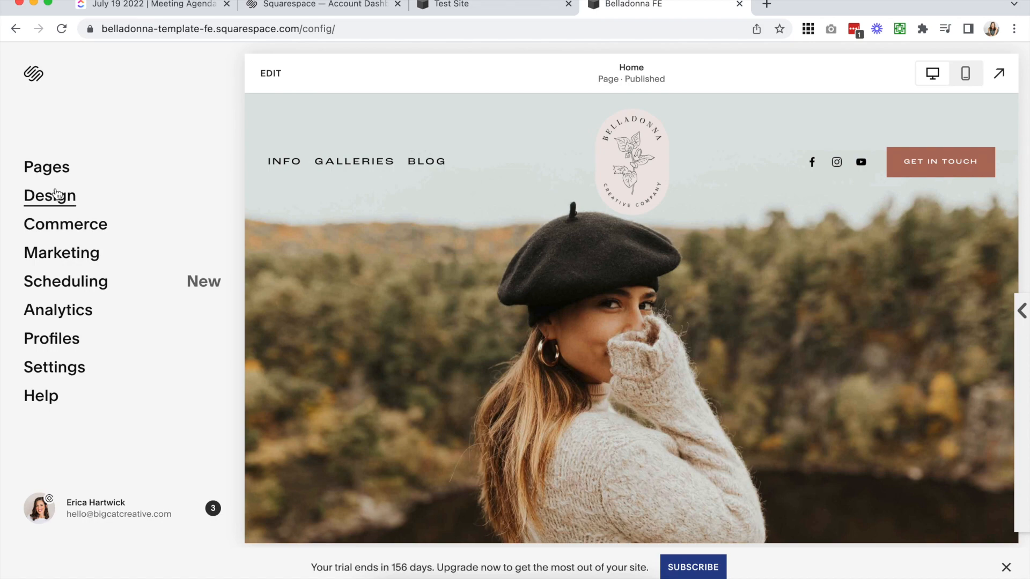
View Belladonna's custom CSS slideshow-gallery rules via Design > Custom CSS, then go back to Test Site
left_click(50, 196)
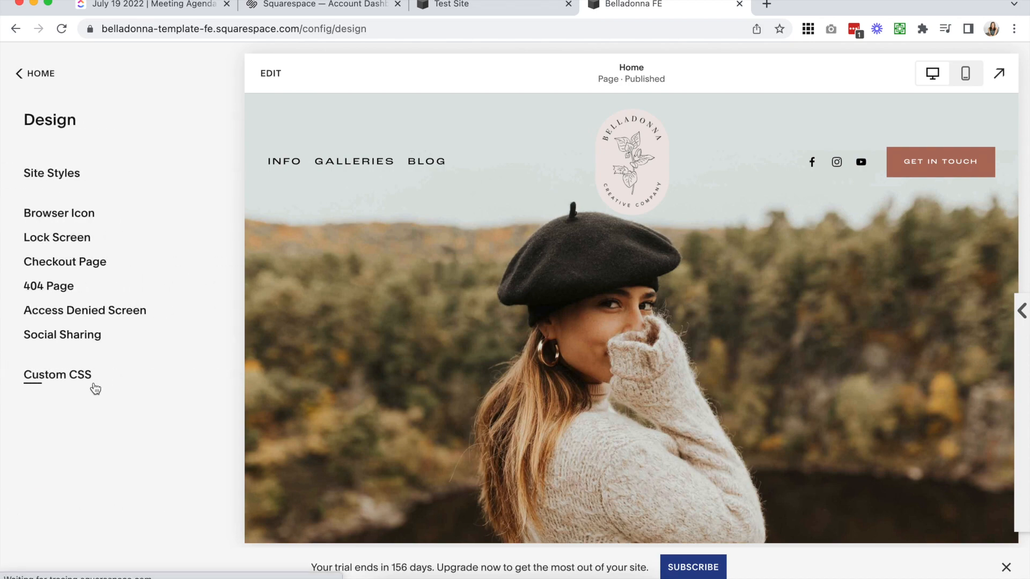
left_click(57, 375)
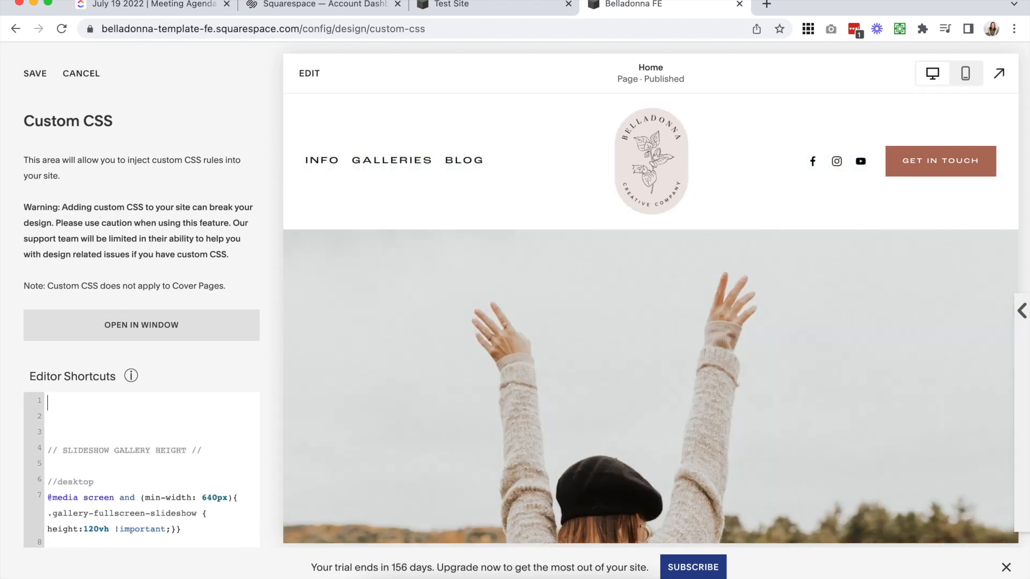
scroll("down", 3)
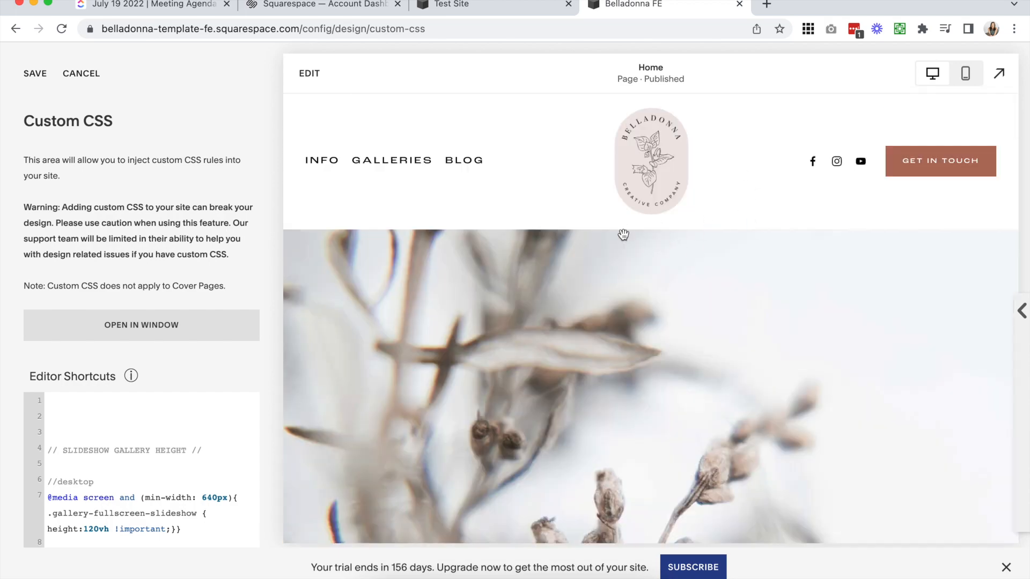
mouse_move(649, 328)
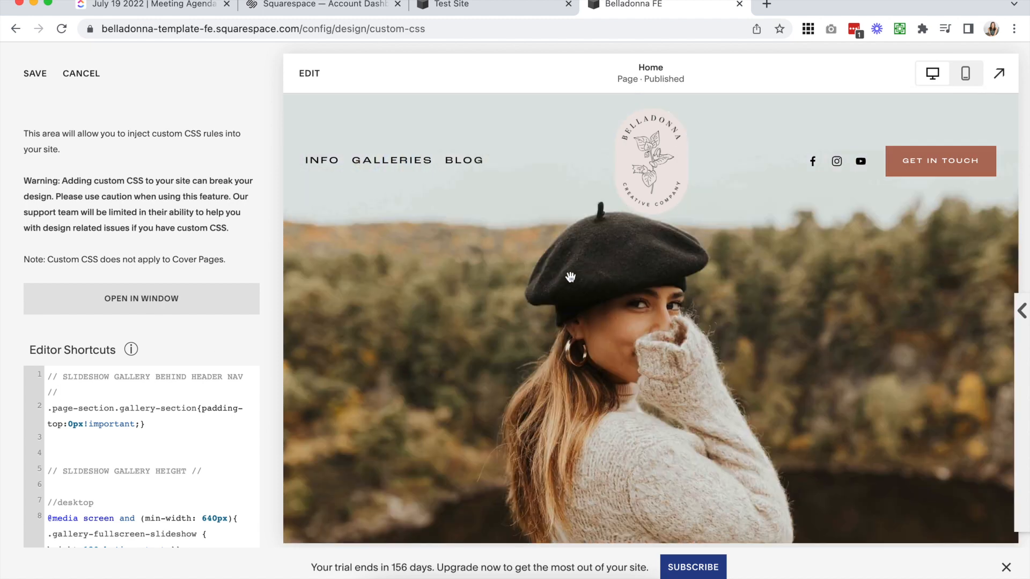
left_click(315, 5)
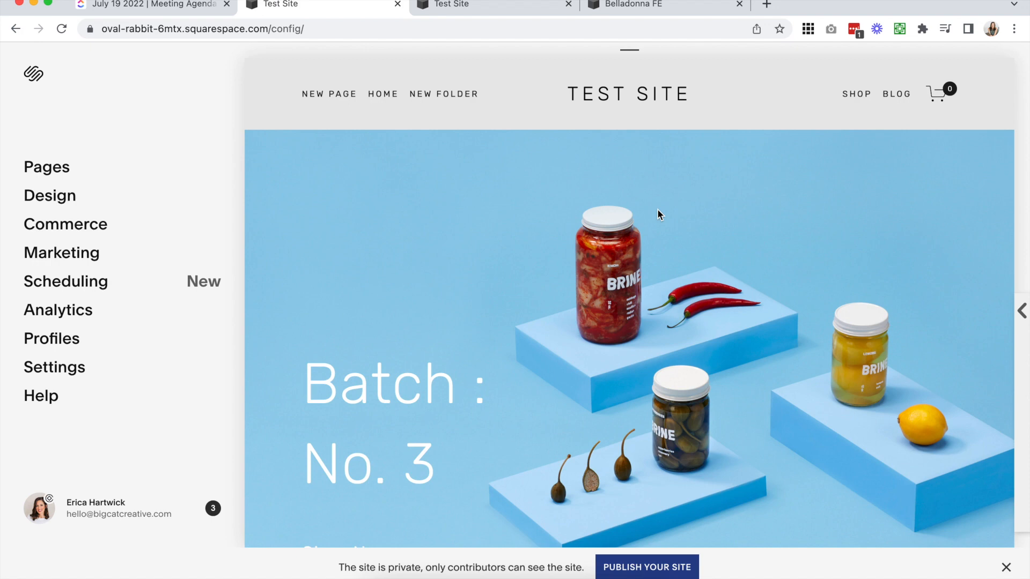
mouse_move(195, 119)
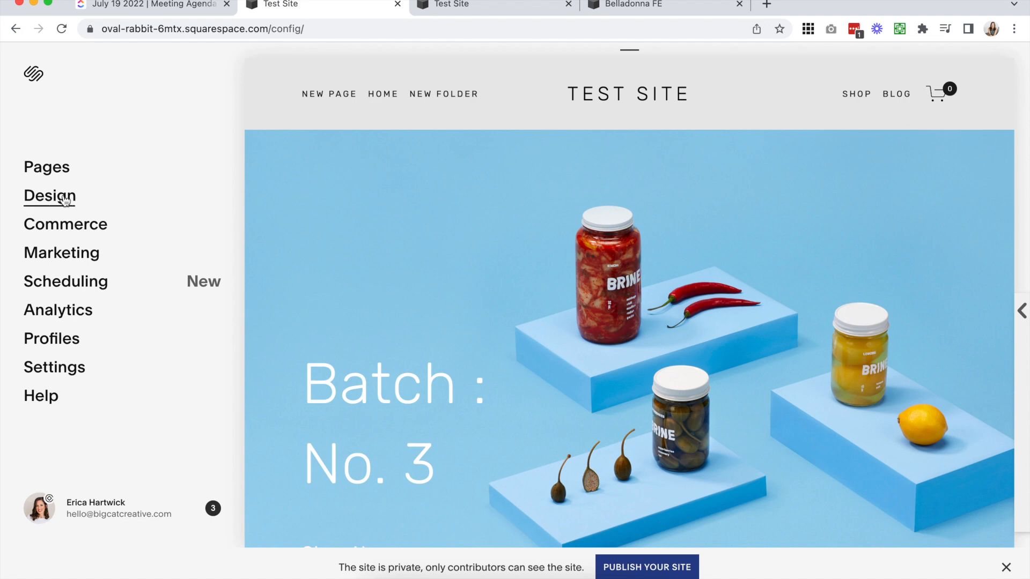
Scroll Test Site's Site Styles past Full Background, 1800px width, 80px padding to the loading options
left_click(49, 195)
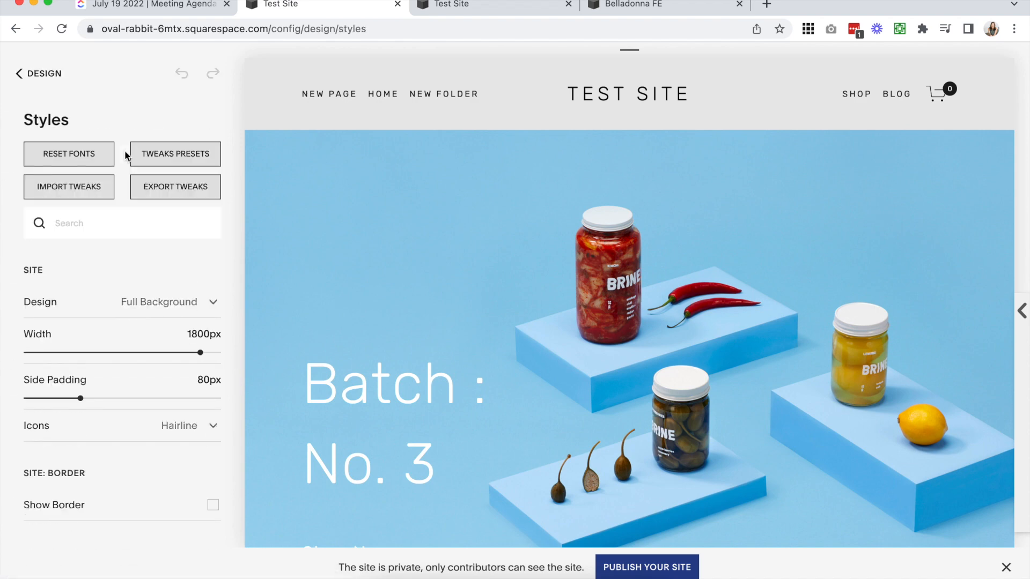
scroll("down", 3)
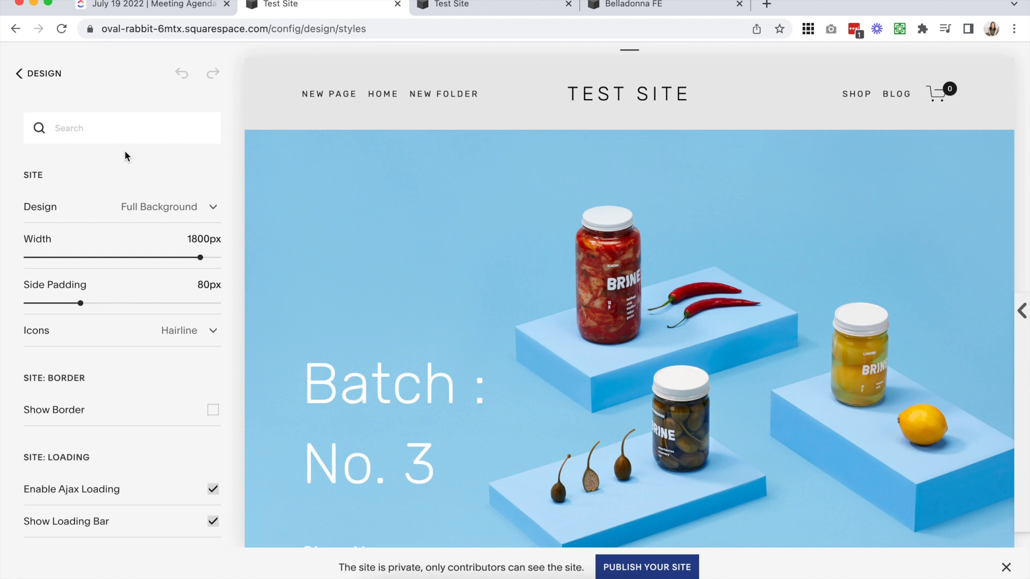
scroll("down", 3)
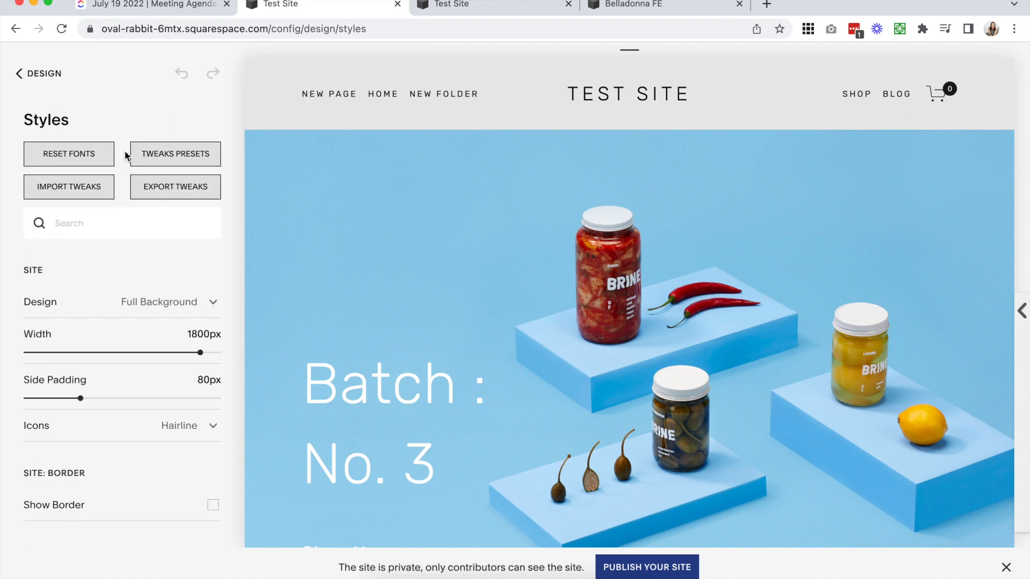
scroll("down", 3)
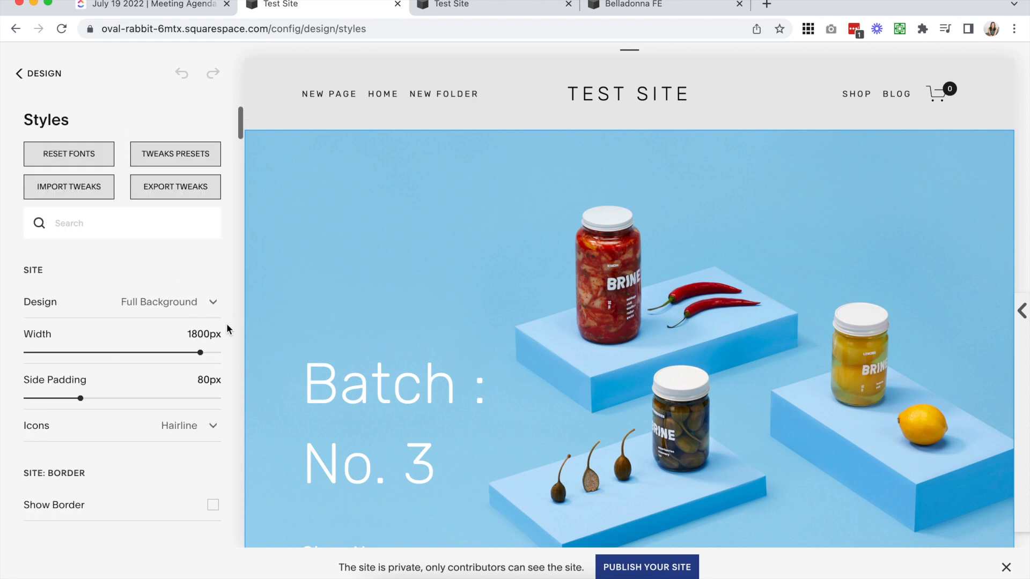
scroll("down", 3)
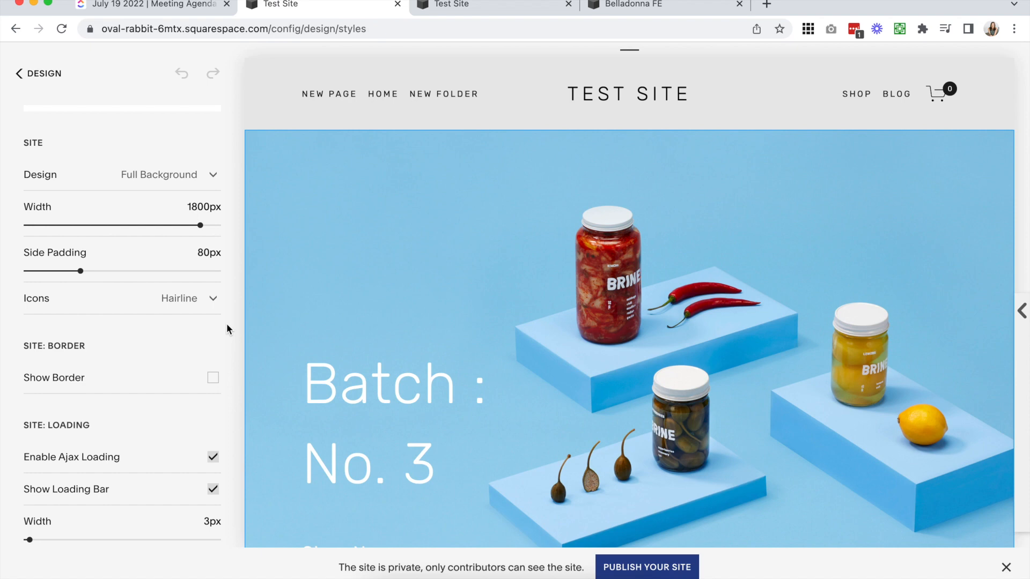
mouse_move(227, 332)
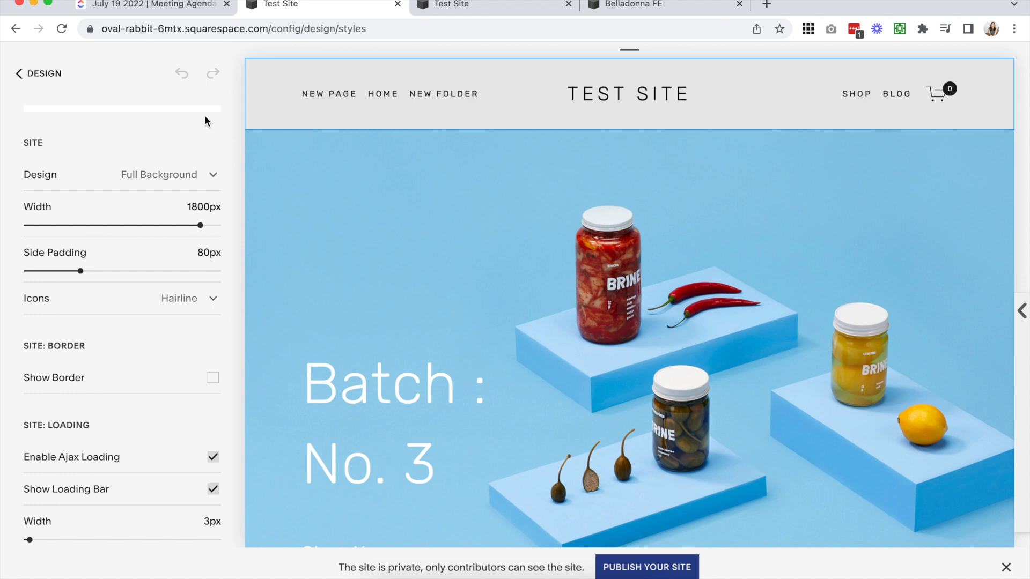
mouse_move(235, 174)
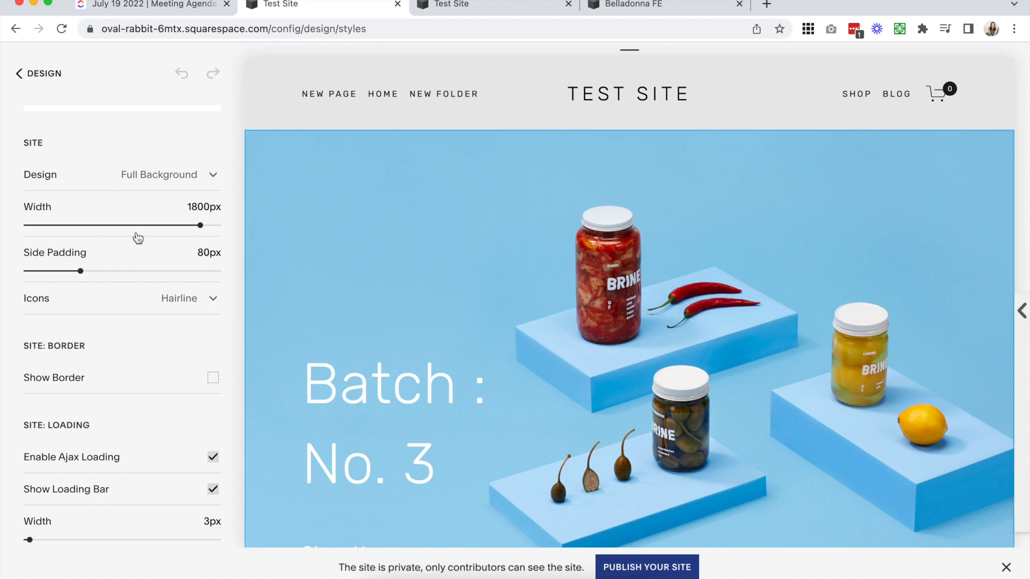
Scroll down to the Header: Layout settings for branding, navigation, search and cart positions
scroll("down", 3)
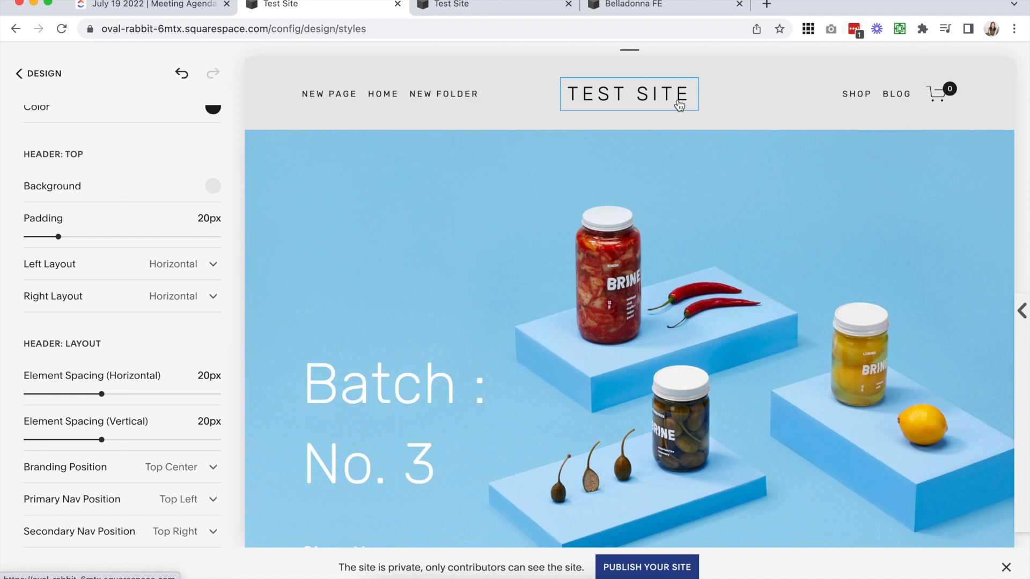
mouse_move(593, 119)
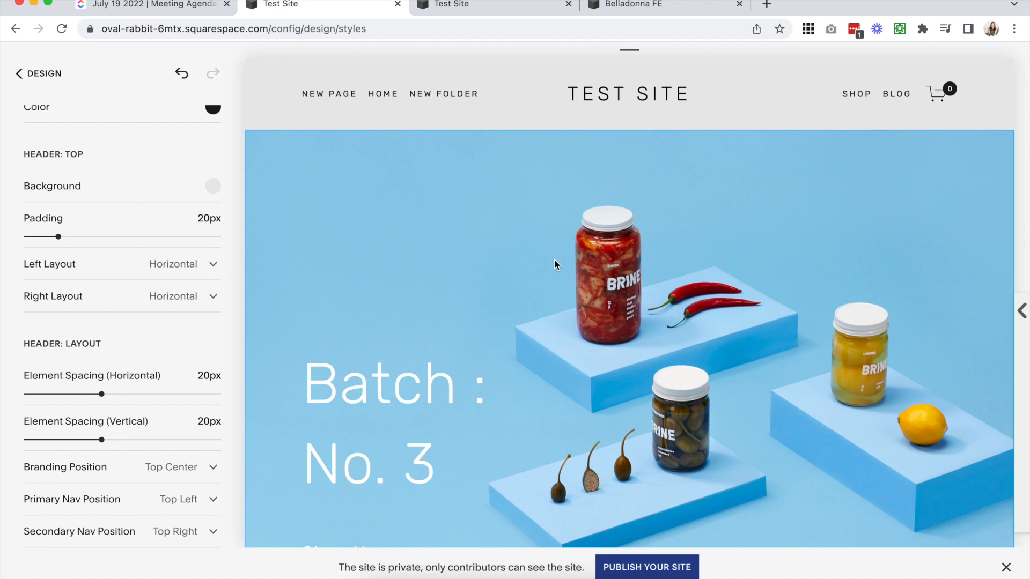
mouse_move(476, 181)
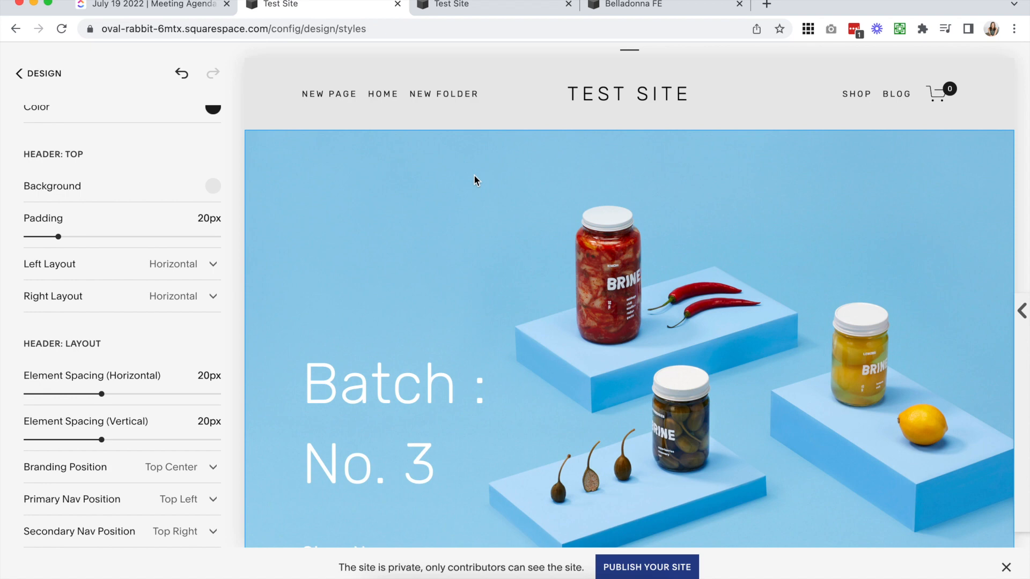
mouse_move(587, 104)
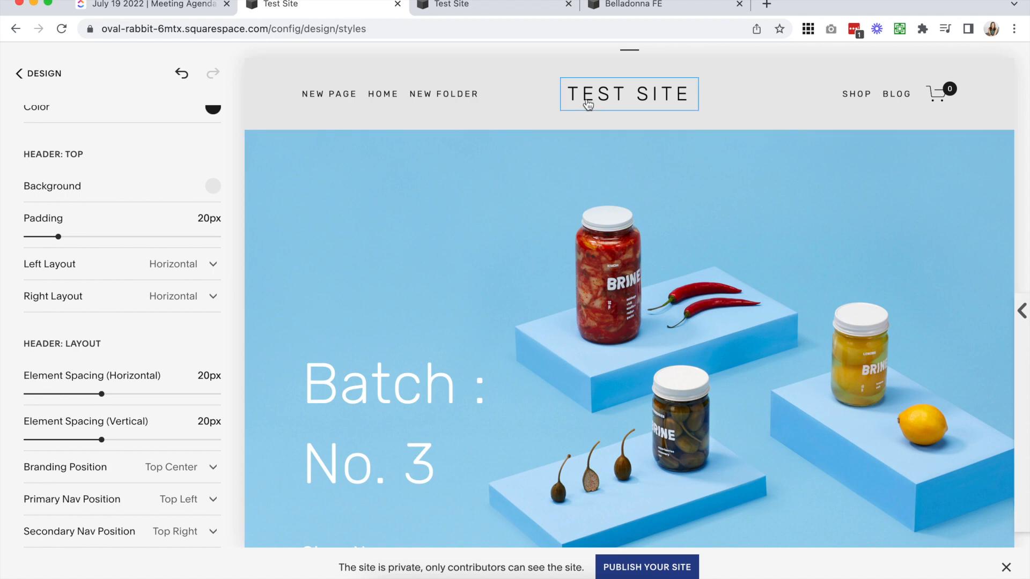
mouse_move(502, 235)
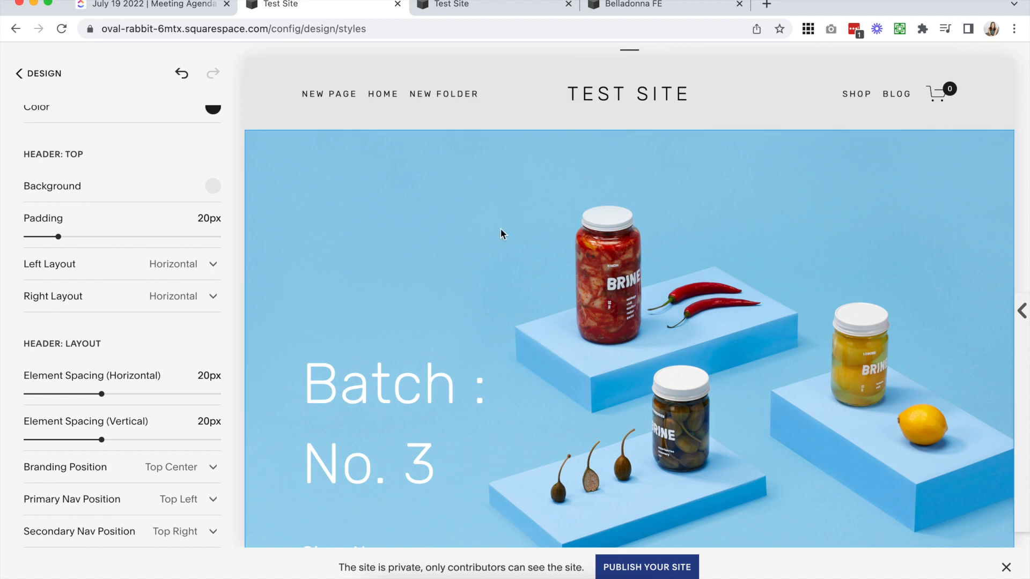
mouse_move(166, 273)
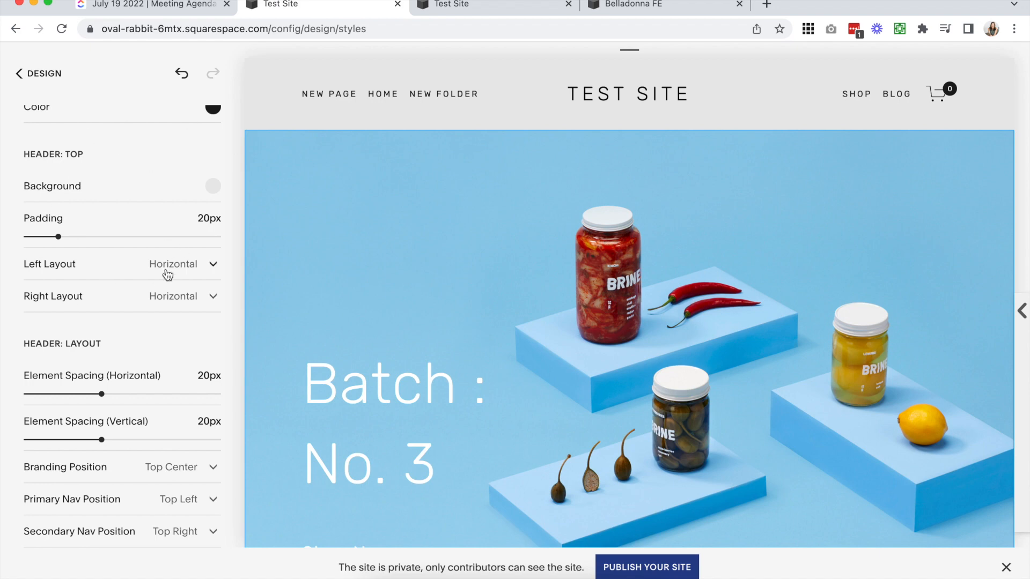
scroll("down", 3)
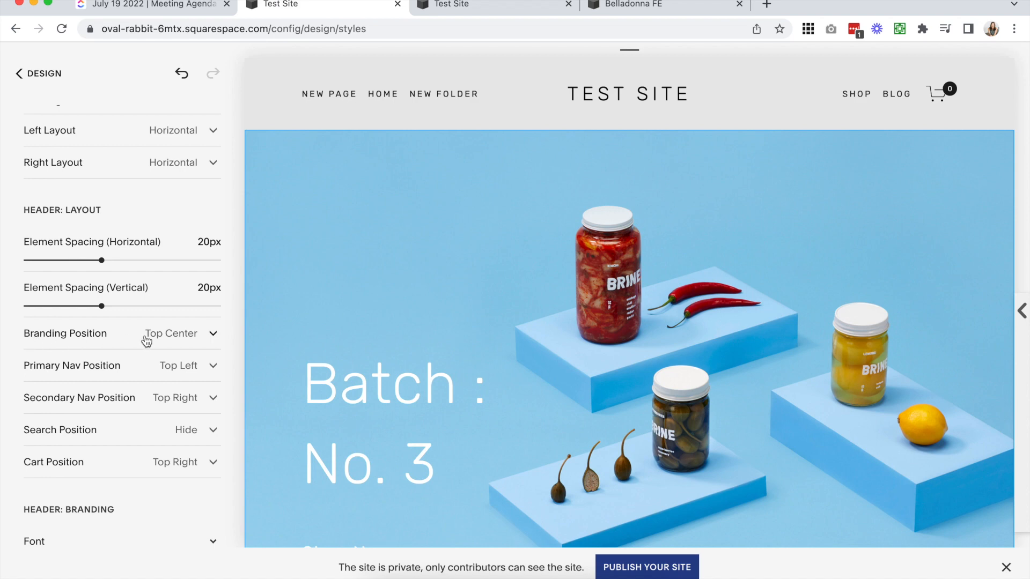
mouse_move(184, 376)
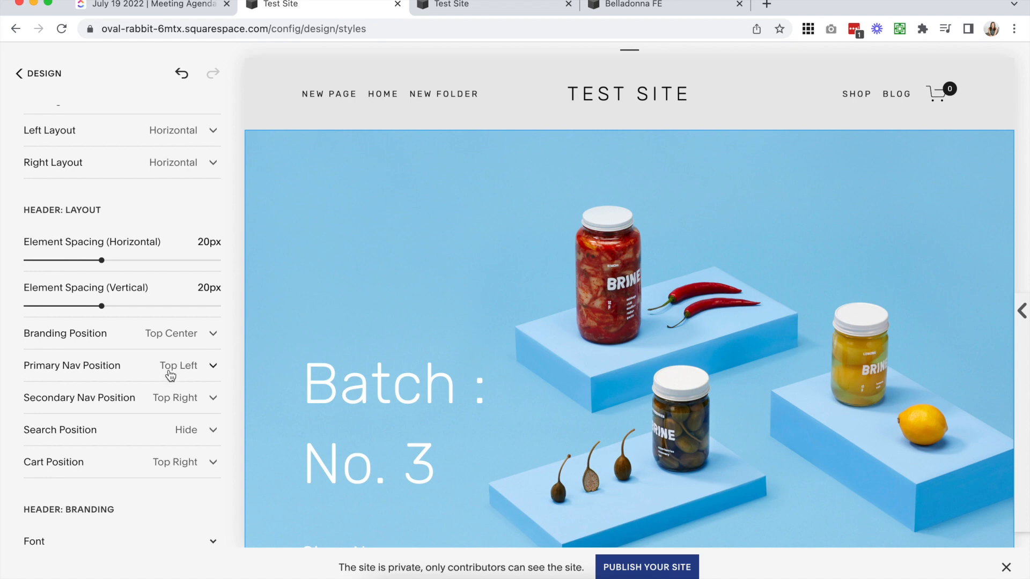
mouse_move(188, 437)
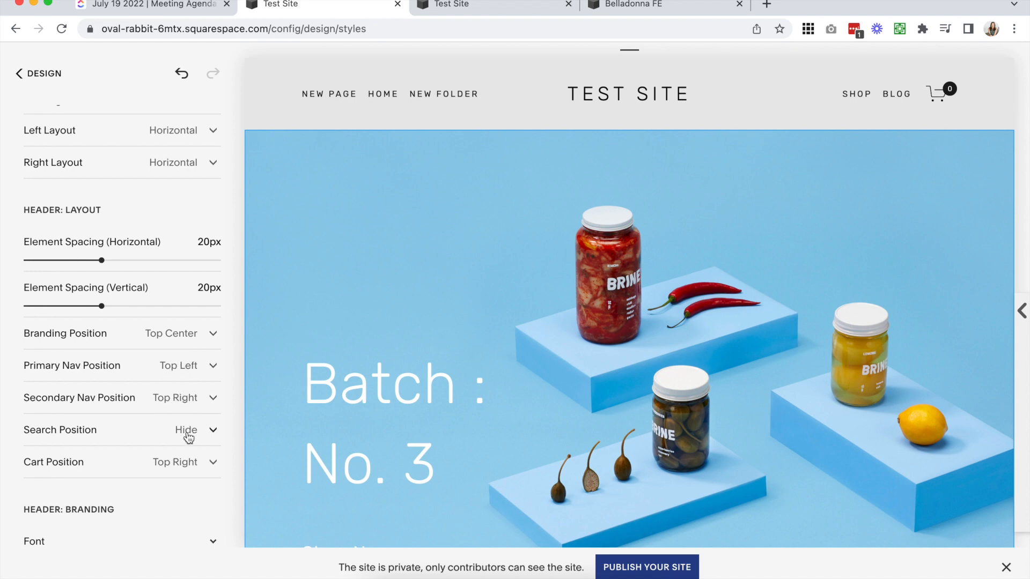
mouse_move(170, 455)
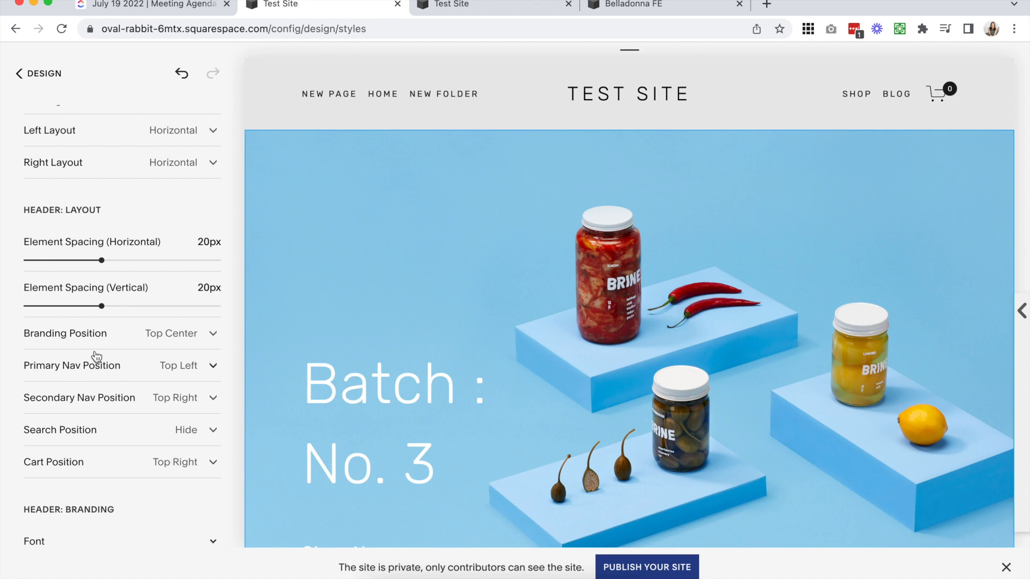
mouse_move(148, 399)
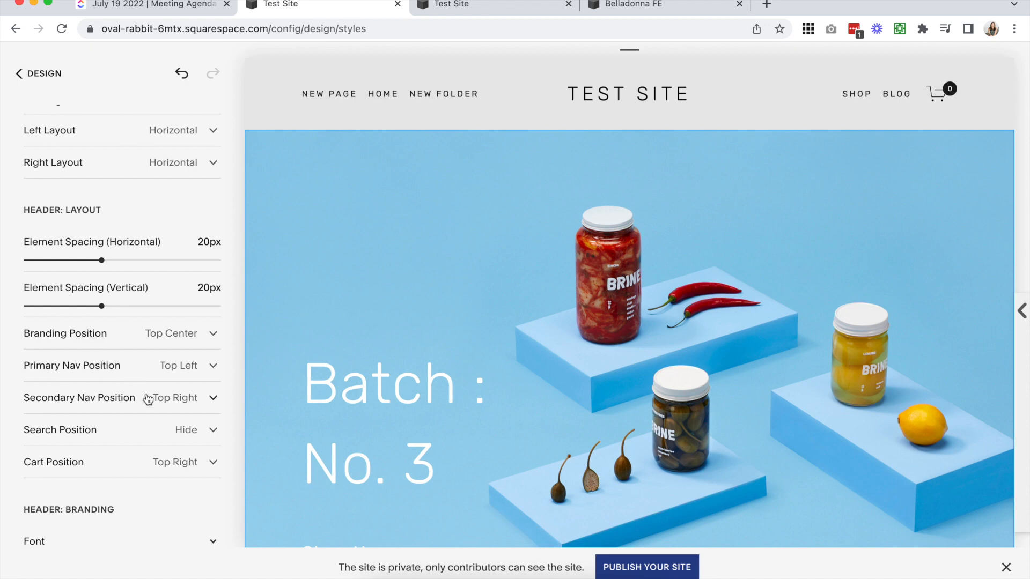
mouse_move(220, 384)
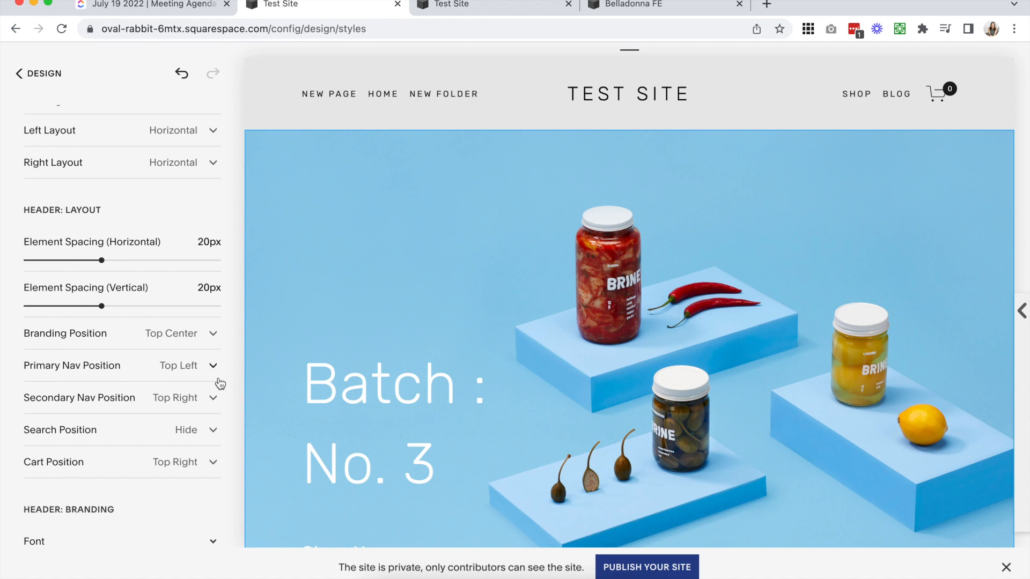
mouse_move(154, 342)
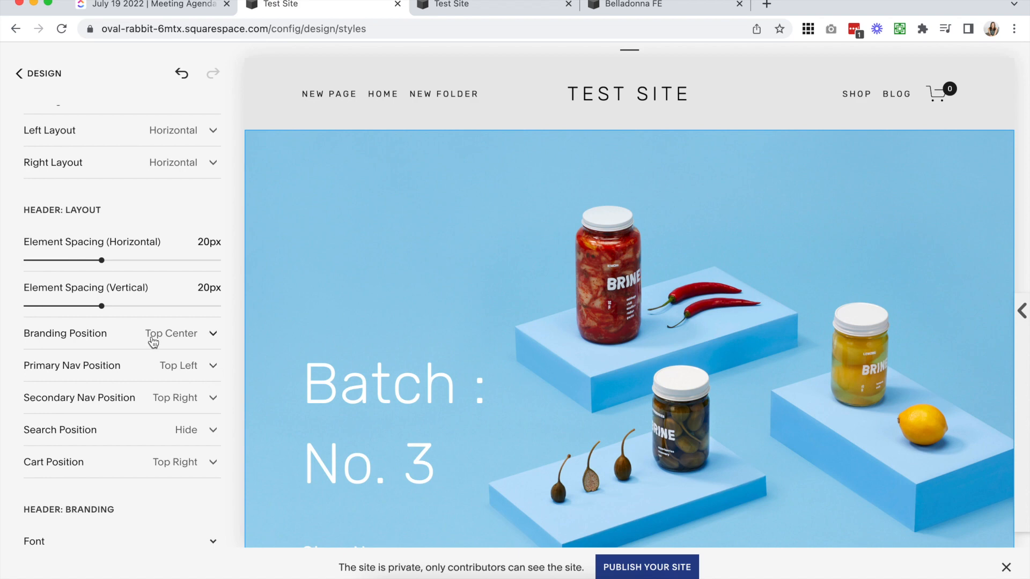
Set branding Bottom Center, navigation Bottom Left/Right and cart Bottom Right over the hero image
left_click(170, 333)
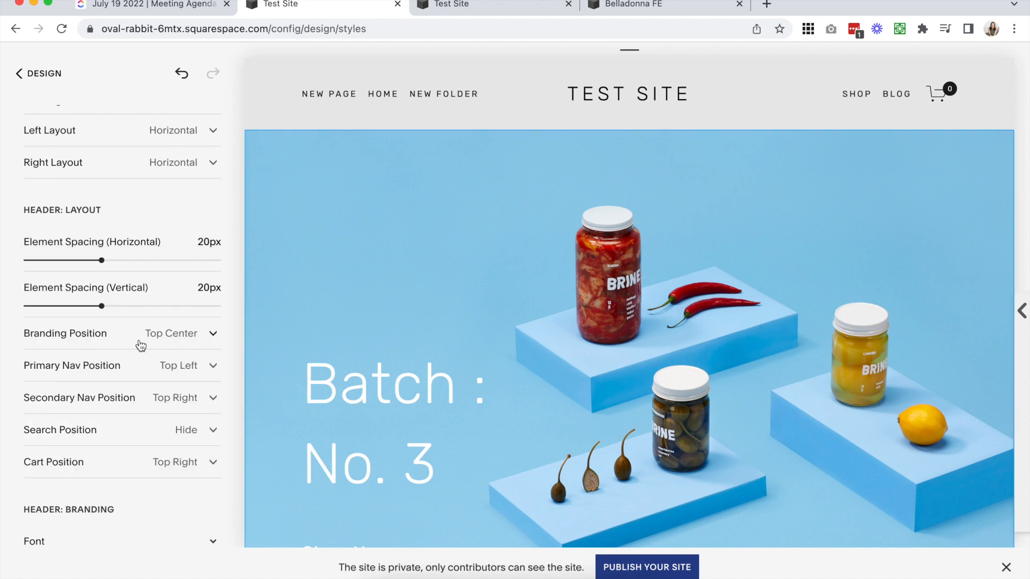
left_click(170, 332)
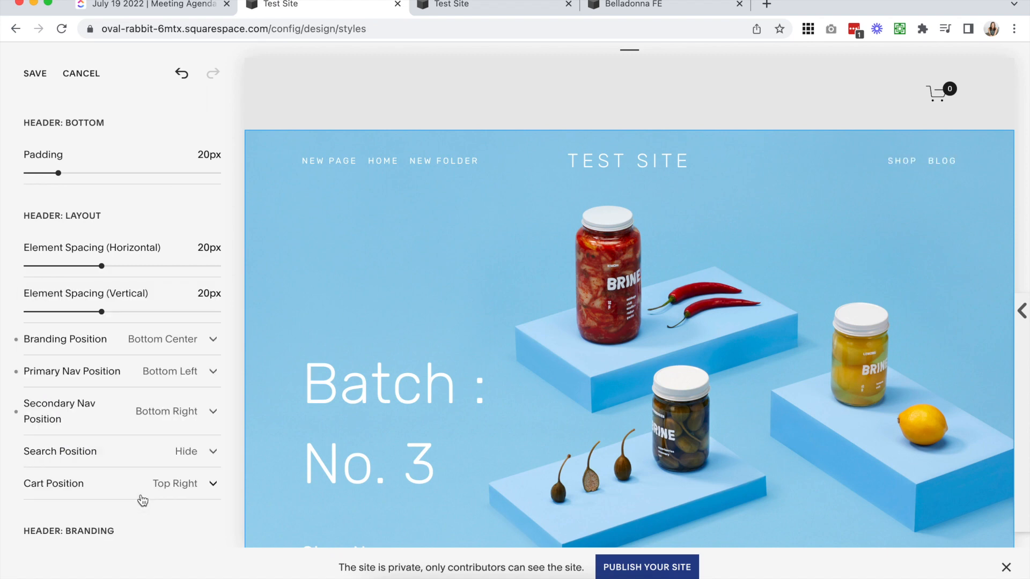
scroll("down", 3)
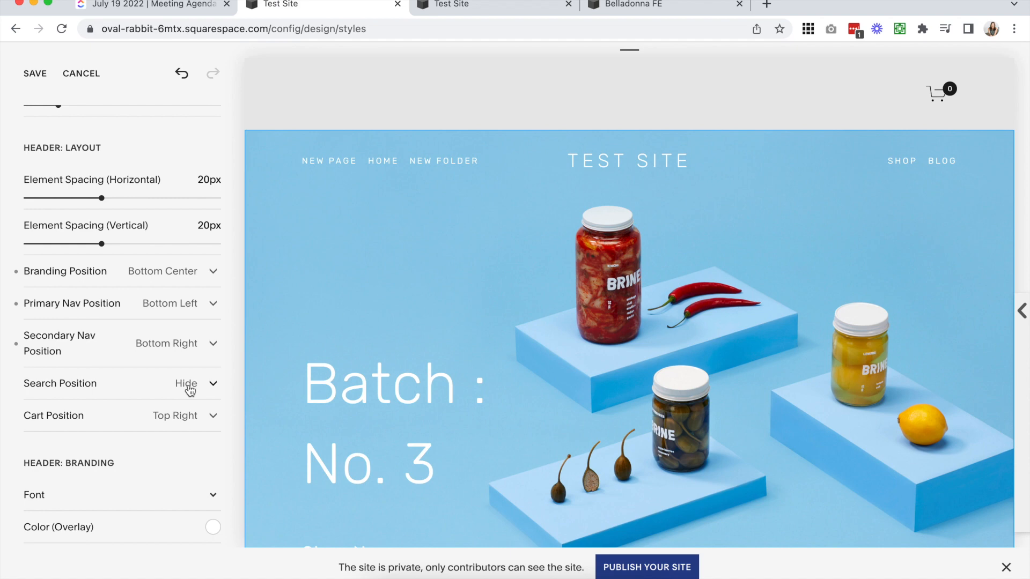
left_click(175, 415)
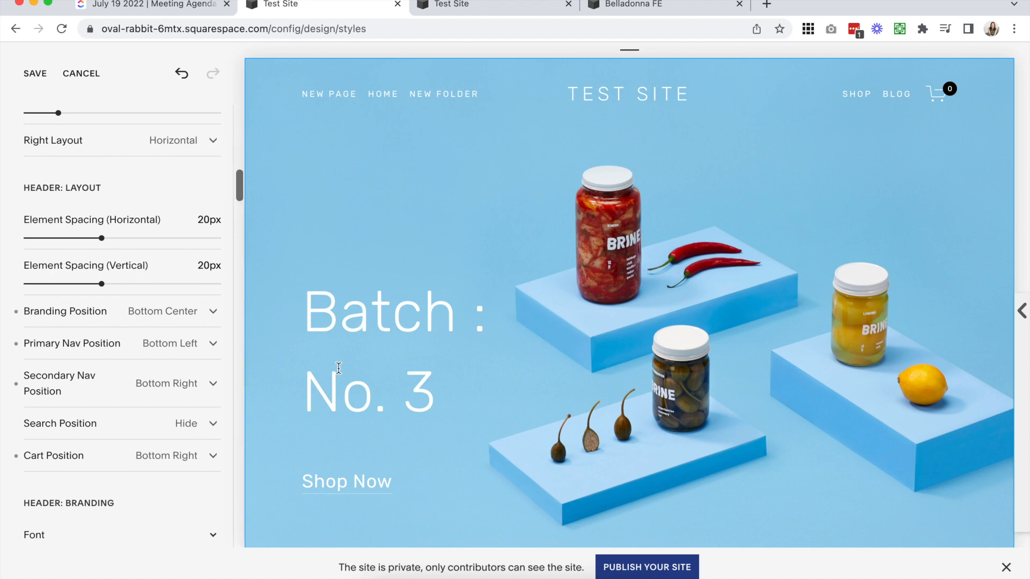
mouse_move(500, 239)
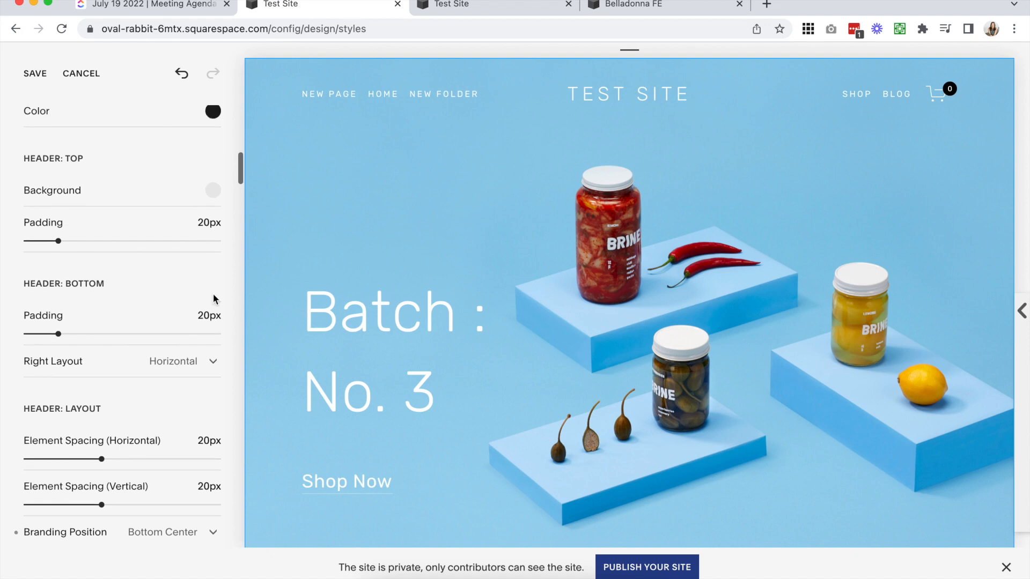
mouse_move(43, 254)
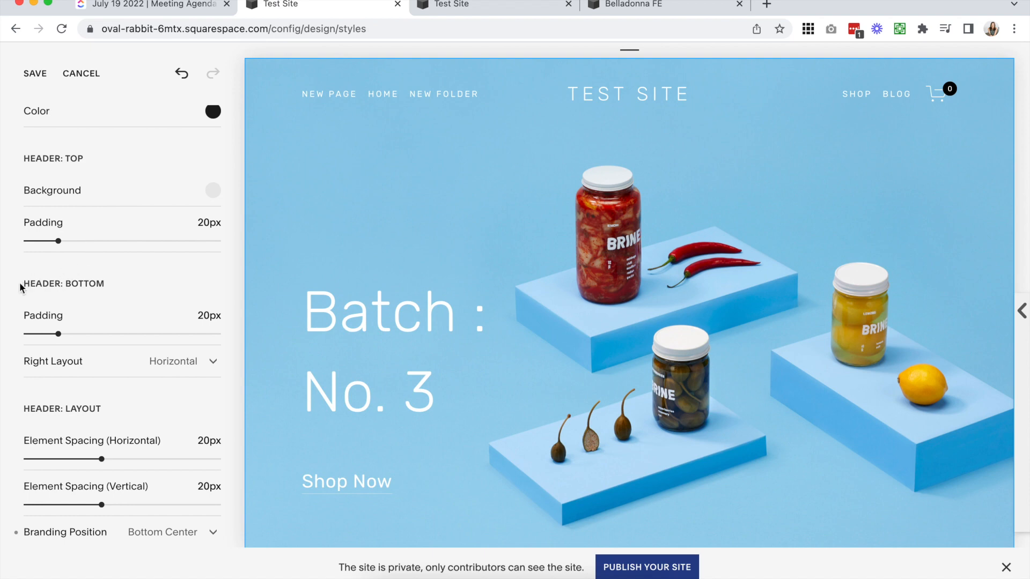
mouse_move(209, 269)
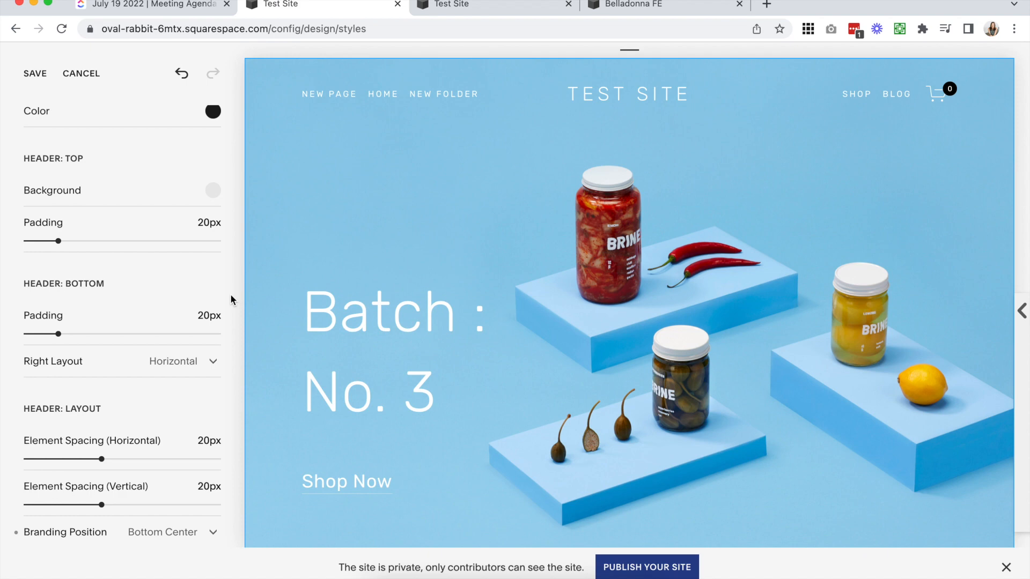
Move the search icon and cart to Top Right, creating a grey band above the hero
scroll("down", 3)
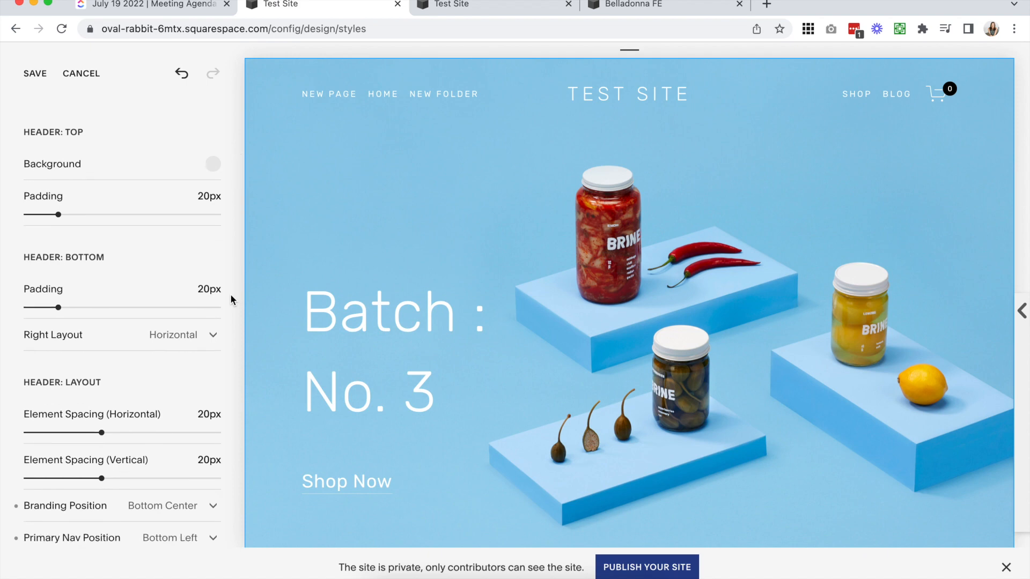
scroll("down", 3)
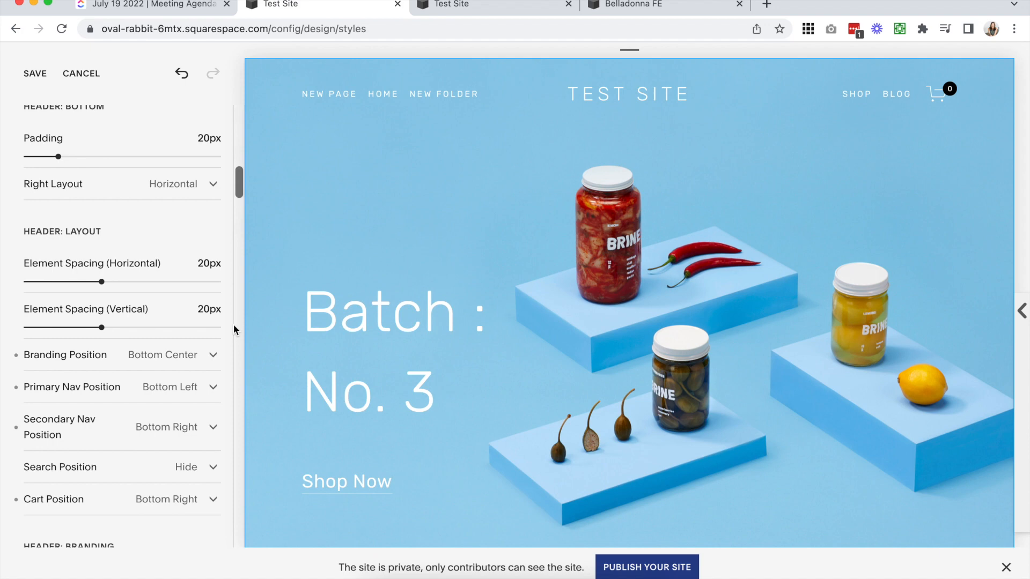
mouse_move(49, 435)
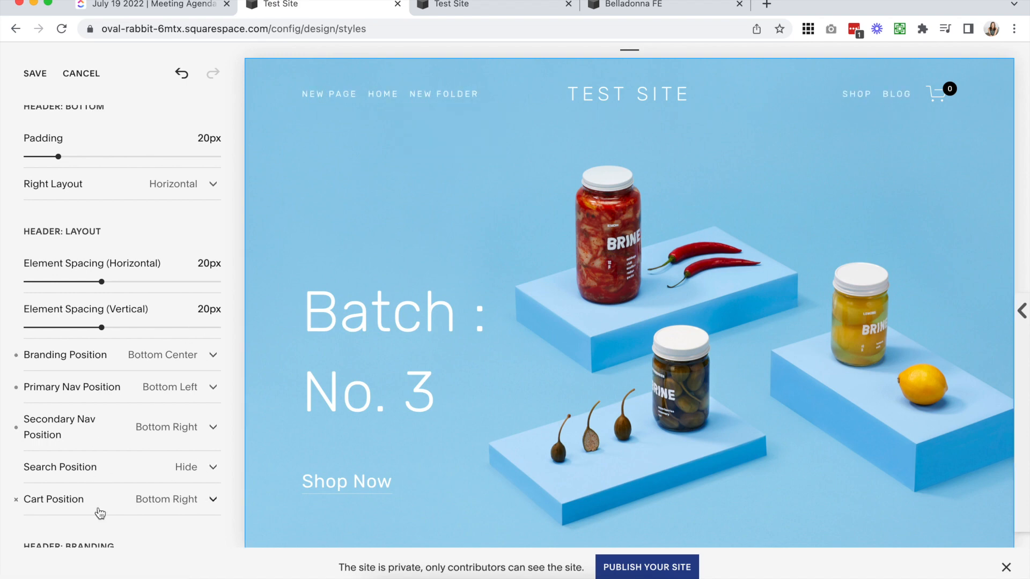
scroll("down", 3)
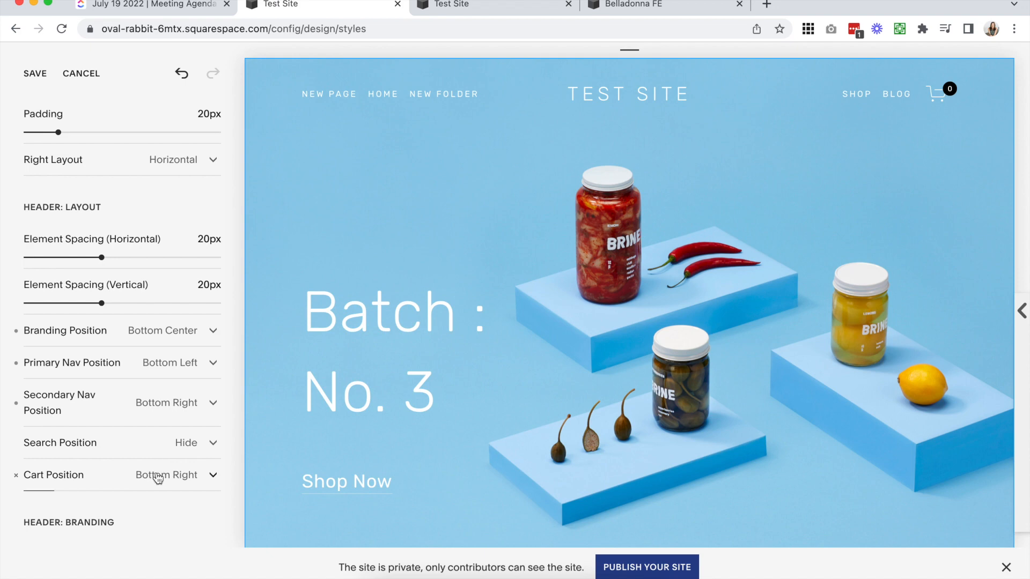
left_click(165, 475)
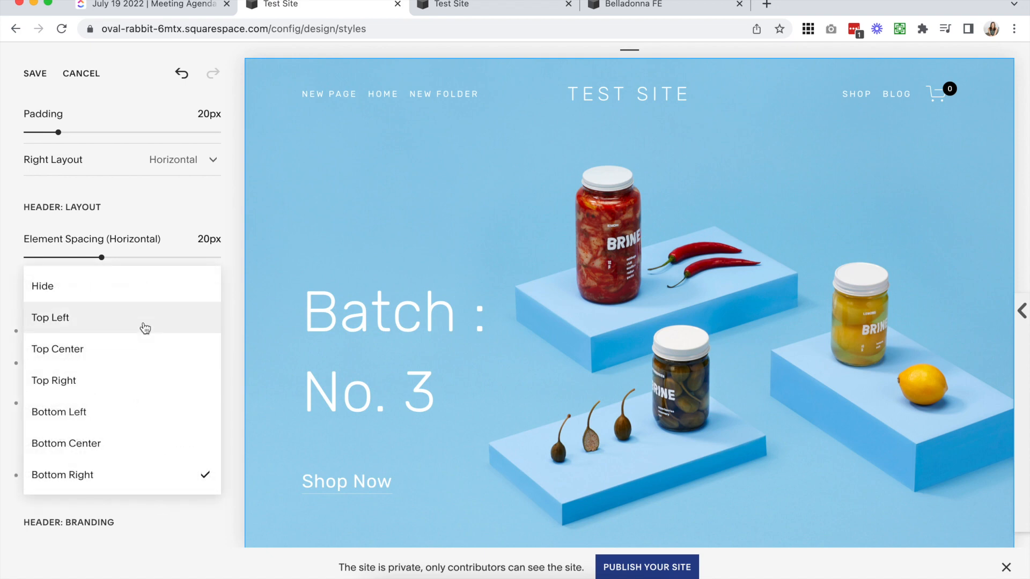
left_click(63, 475)
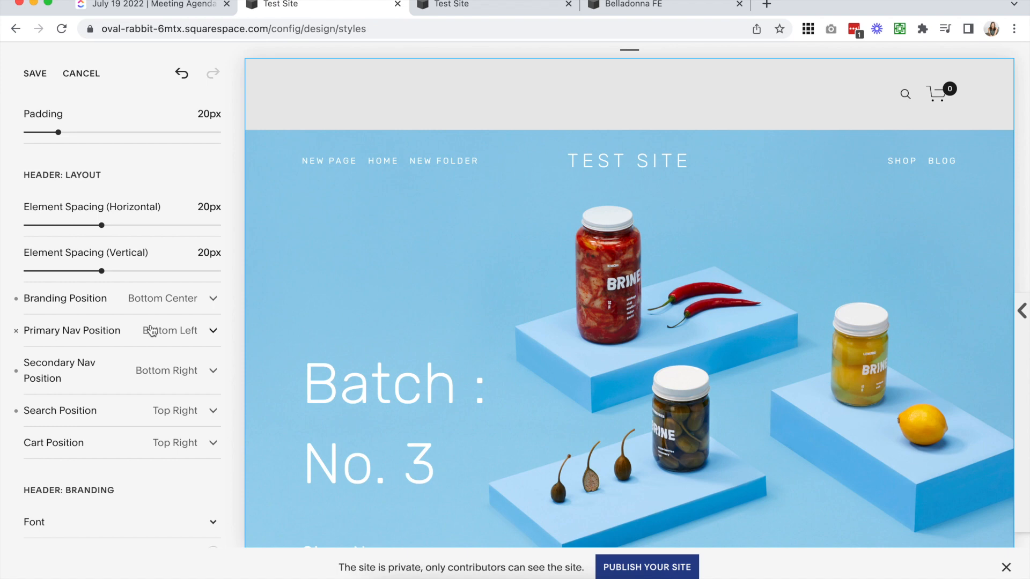
Drag the Header: Top Padding slider down to slim the grey top band
scroll("down", 3)
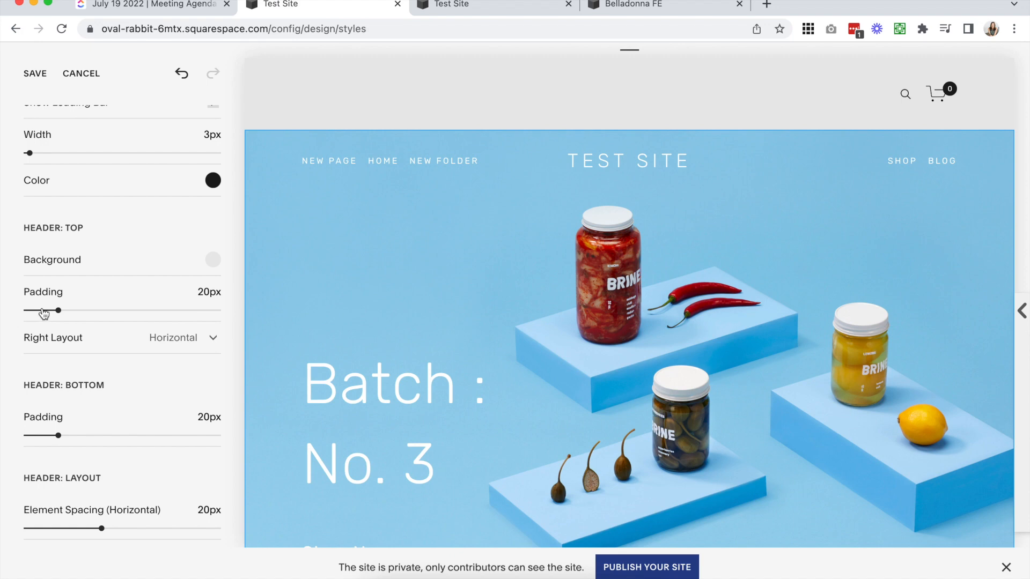
left_click_drag(56, 311, 25, 312)
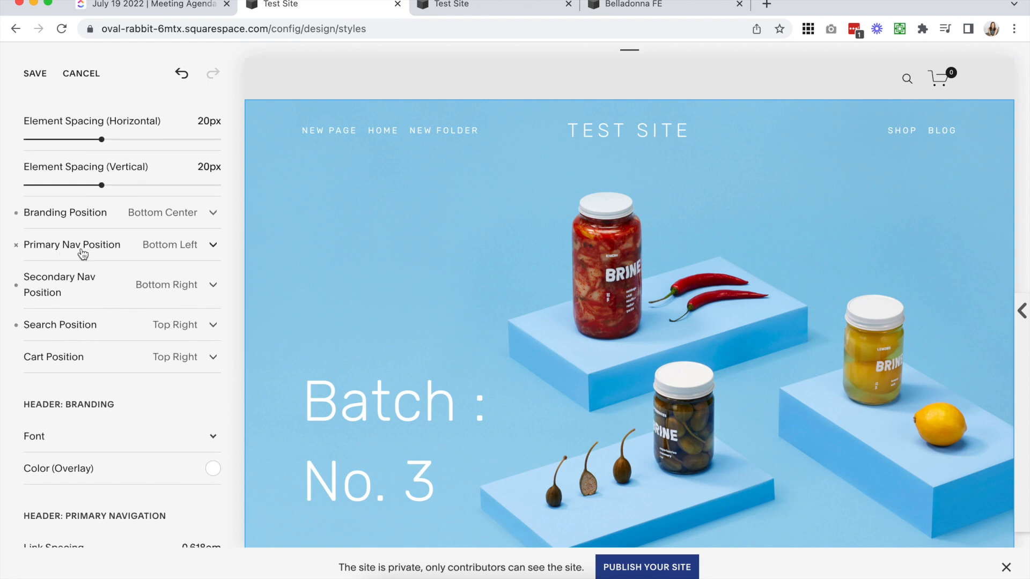
Try a nav position change, then cancel and discard so branding returns top center with nav top left/right
left_click(179, 244)
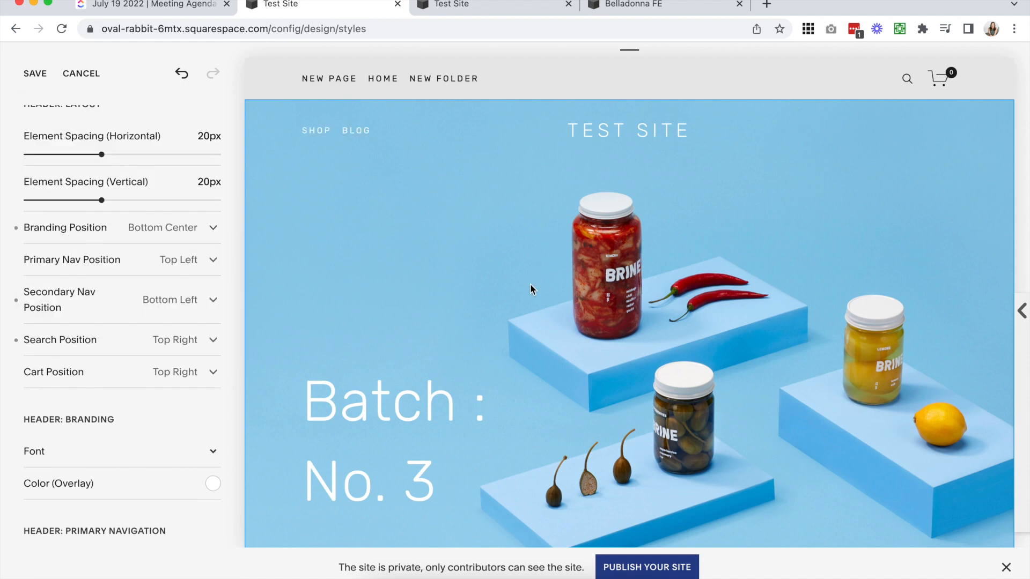
mouse_move(582, 347)
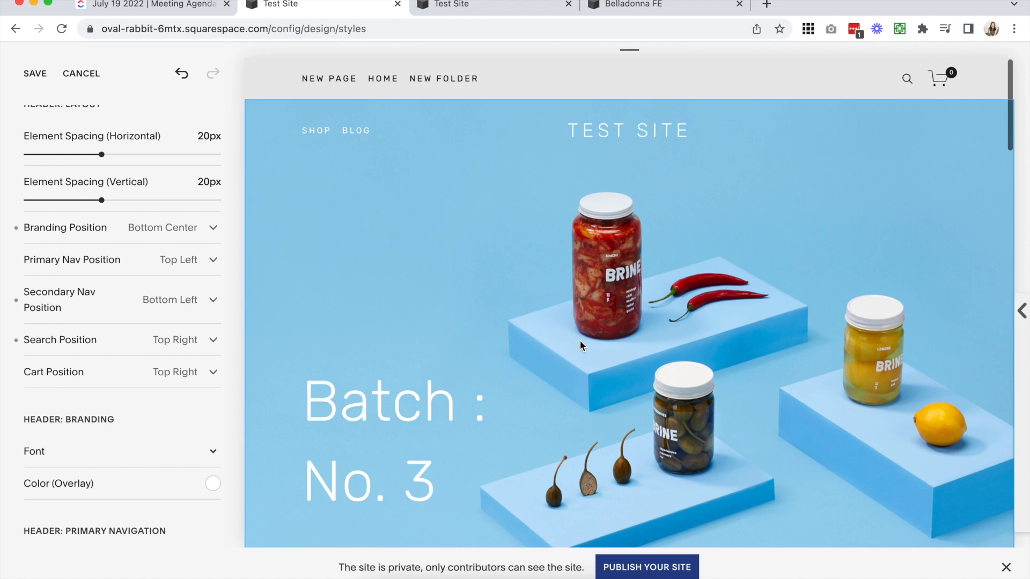
mouse_move(433, 262)
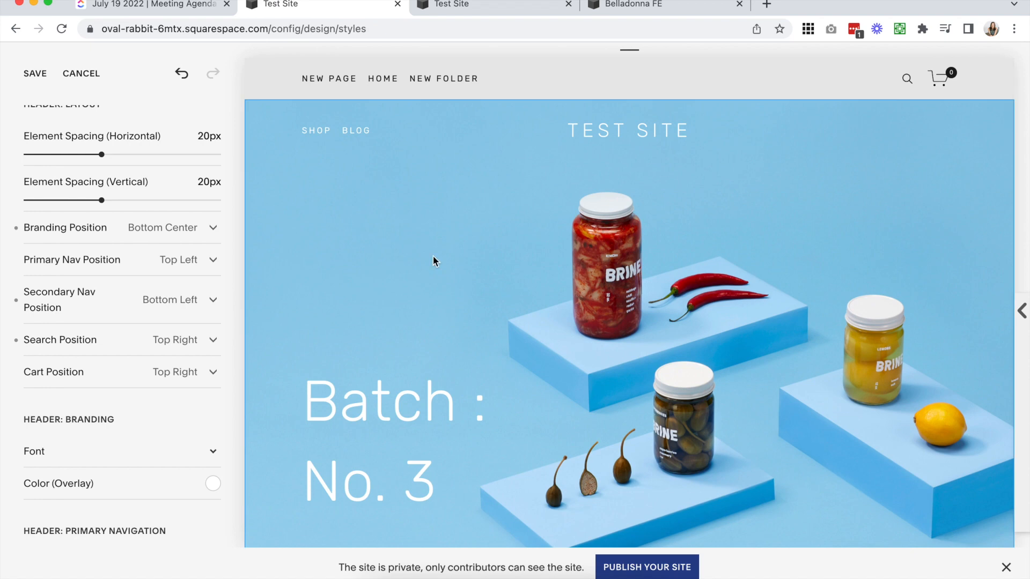
mouse_move(572, 275)
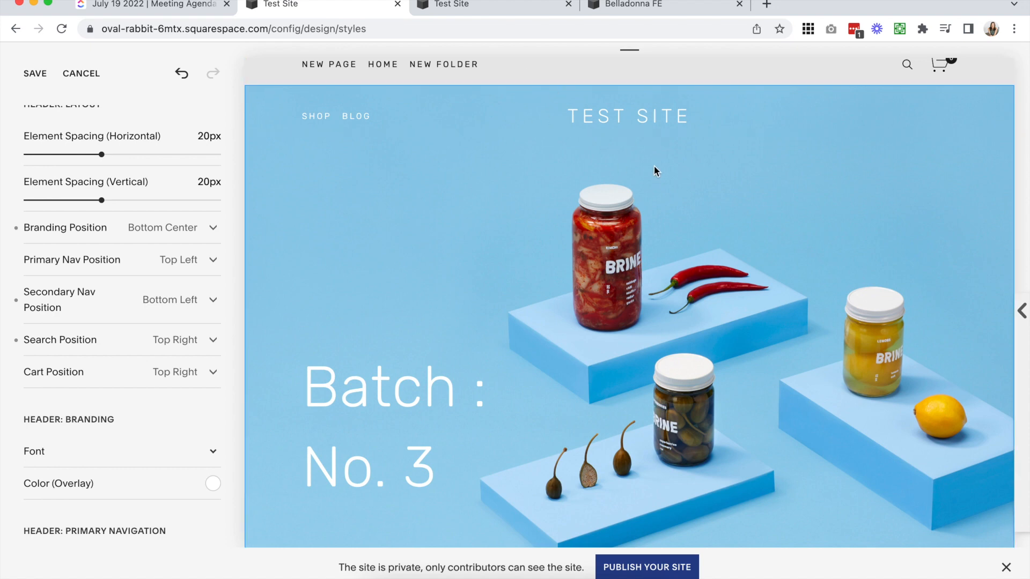
left_click(80, 73)
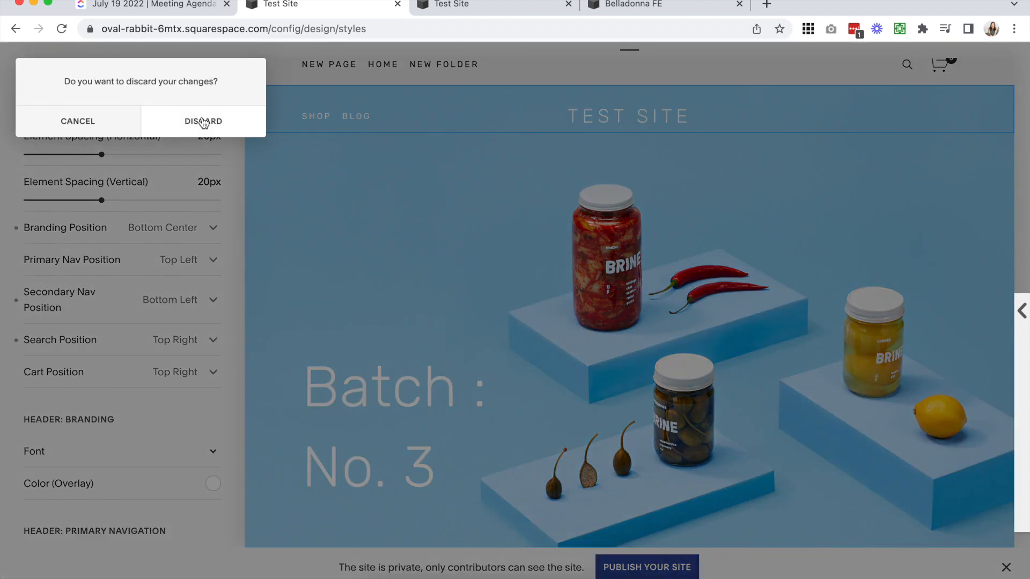
left_click(202, 121)
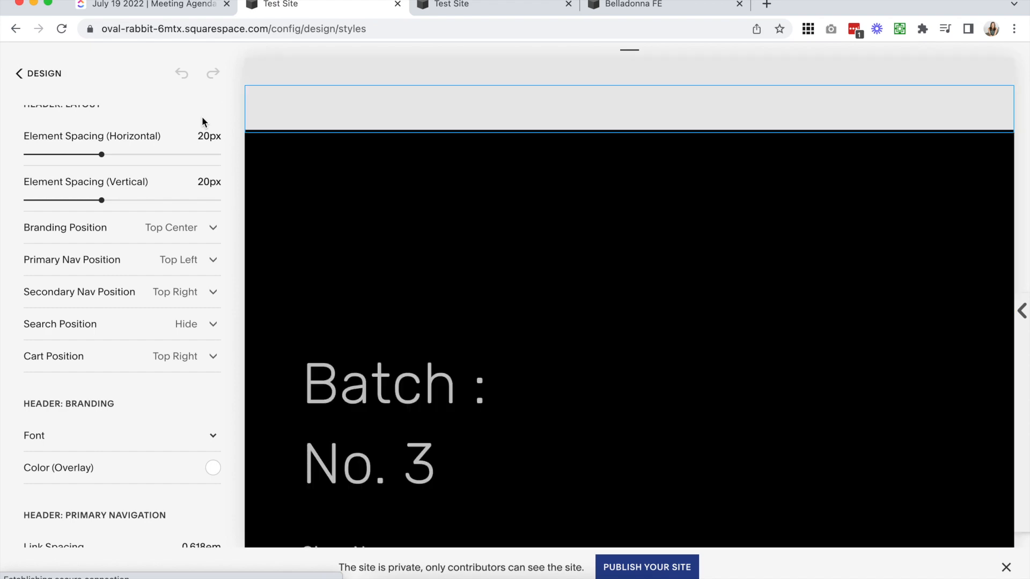